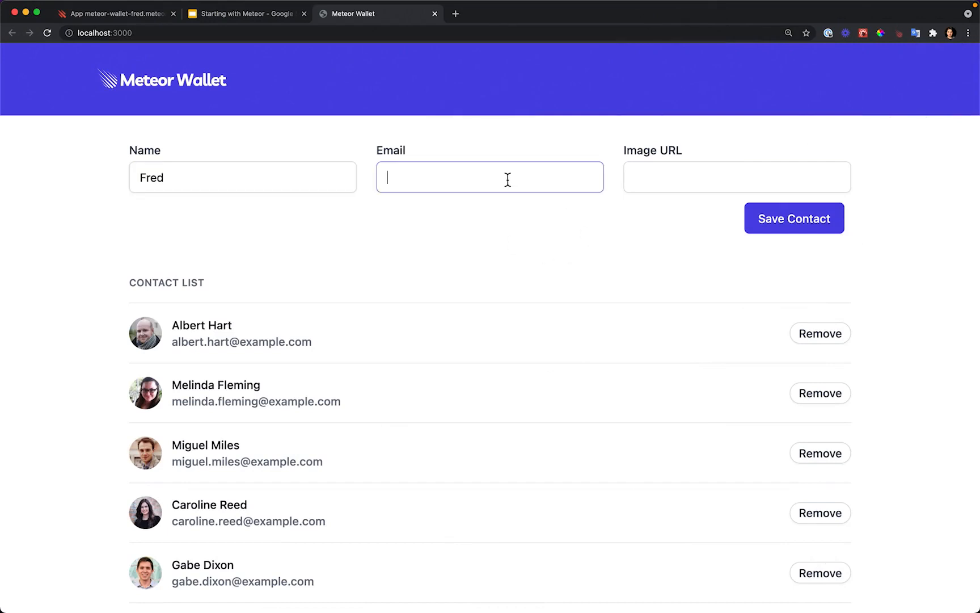
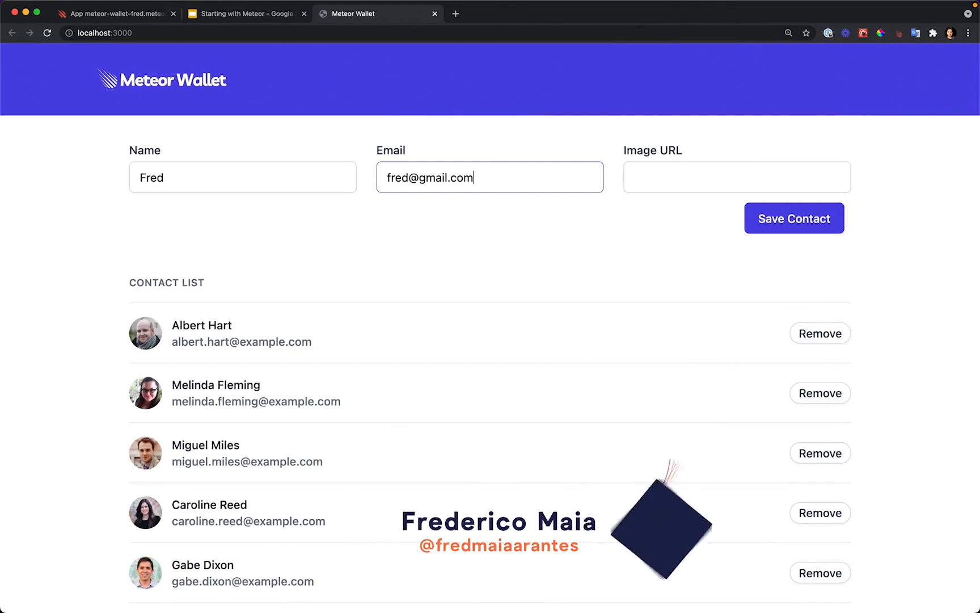
left_click(737, 177)
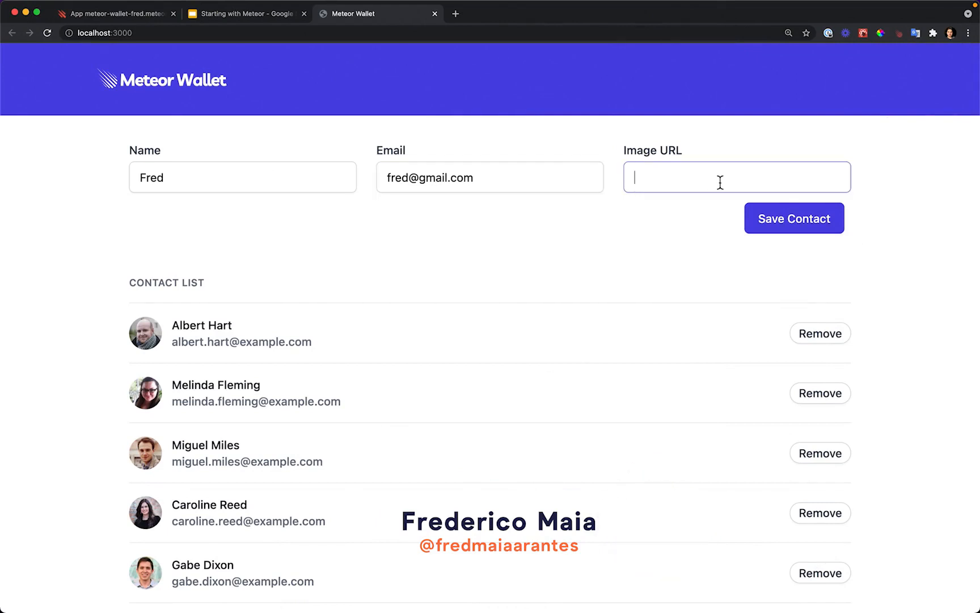
type("fred.png")
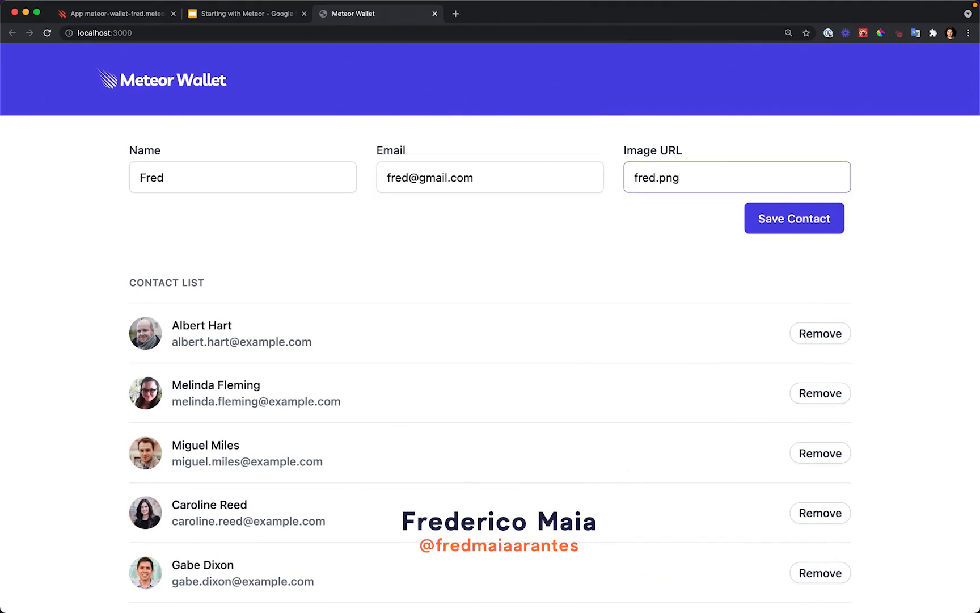
left_click(793, 217)
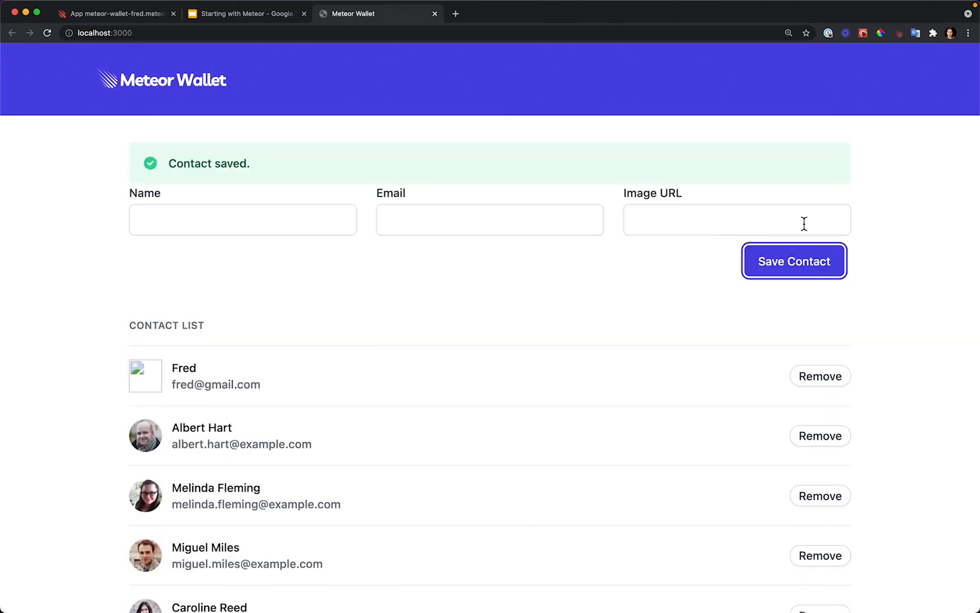
mouse_move(413, 385)
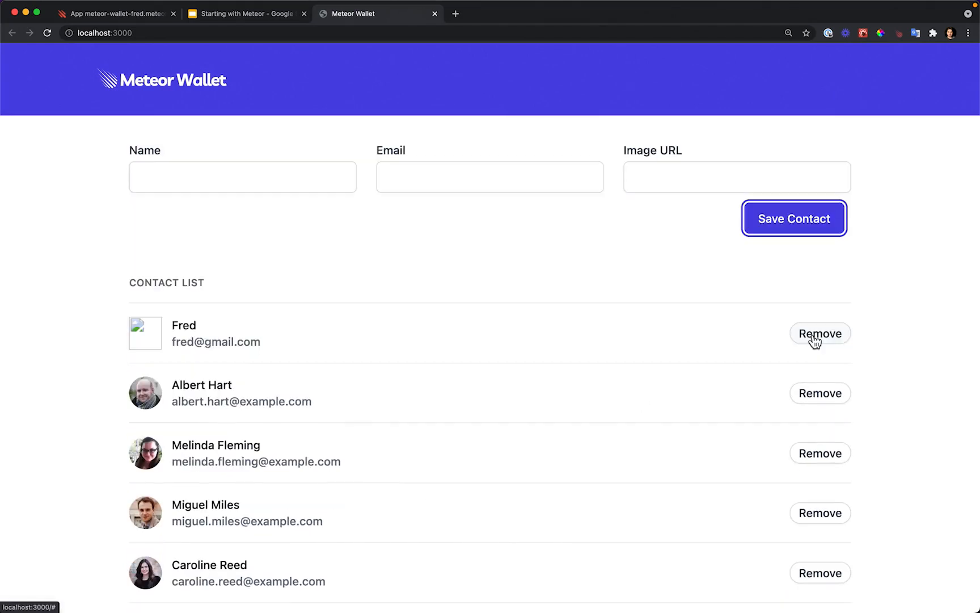
left_click(820, 333)
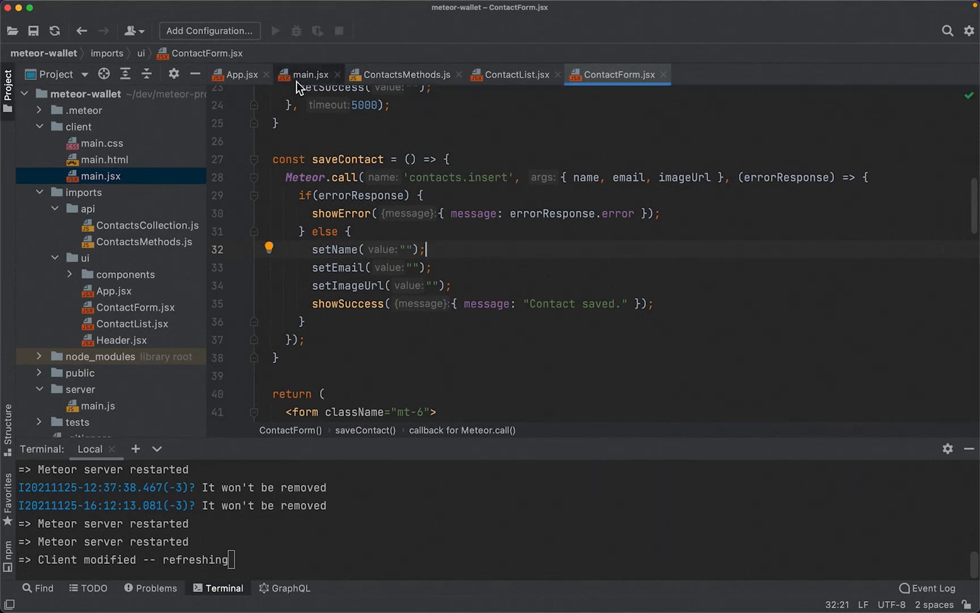
Inspect ContactList.jsx's removeContact function and the contactId passed to contacts.remove.
left_click(514, 75)
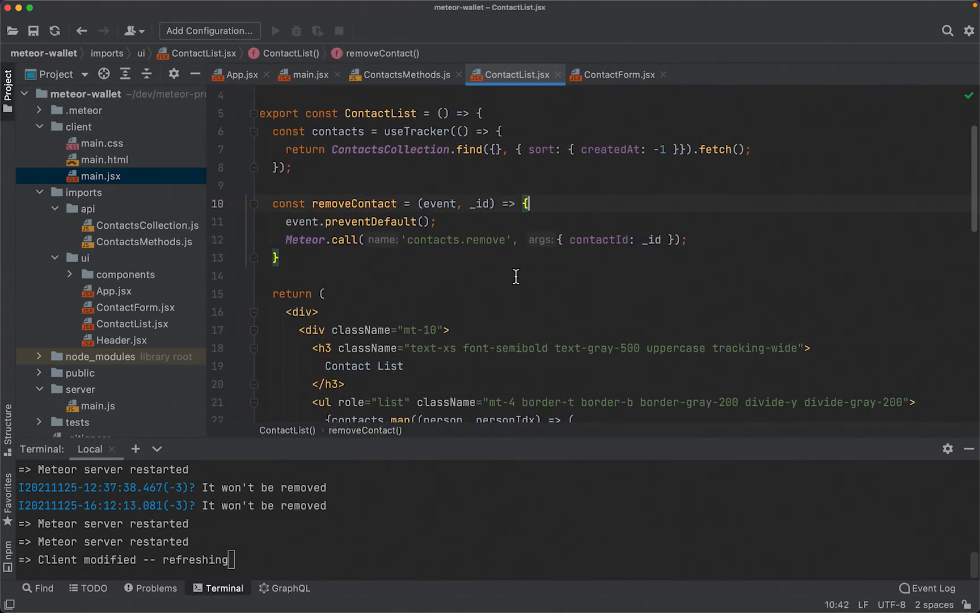
scroll("down", 3)
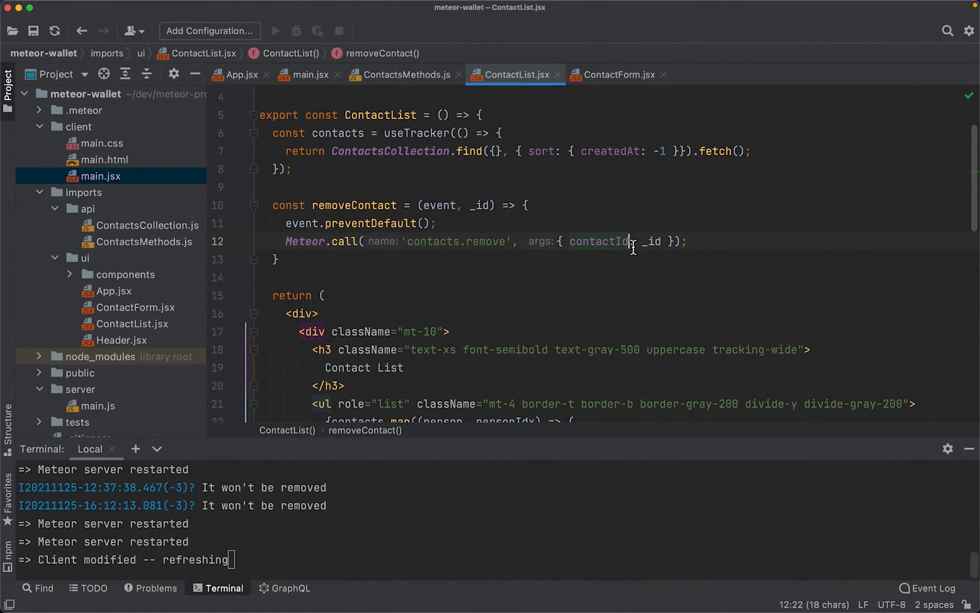
left_click(418, 291)
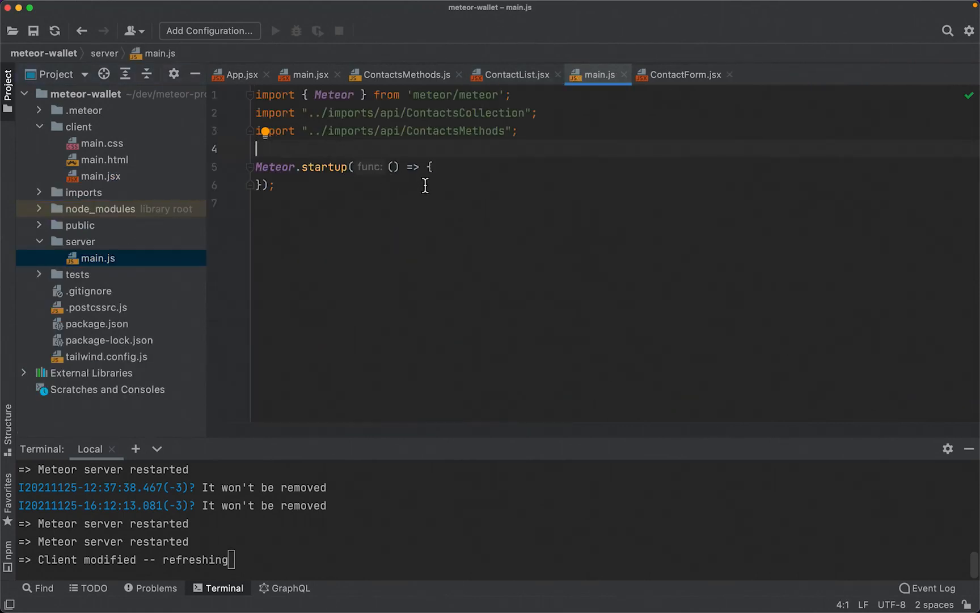
Copy the server's ContactsMethods import and add 'import "../imports/api/ContactsMethods";' to client main.jsx.
triple_click(376, 130)
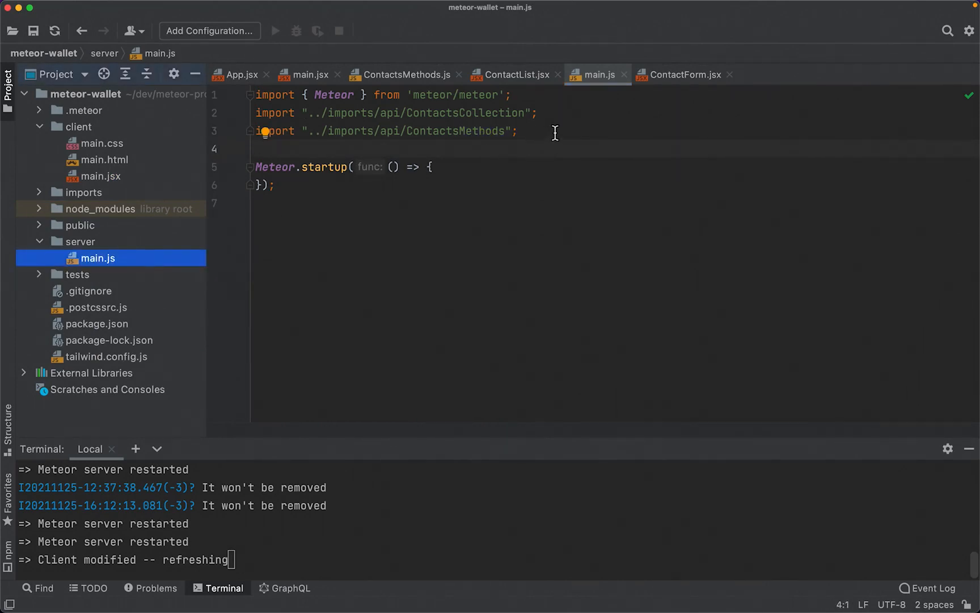
triple_click(386, 130)
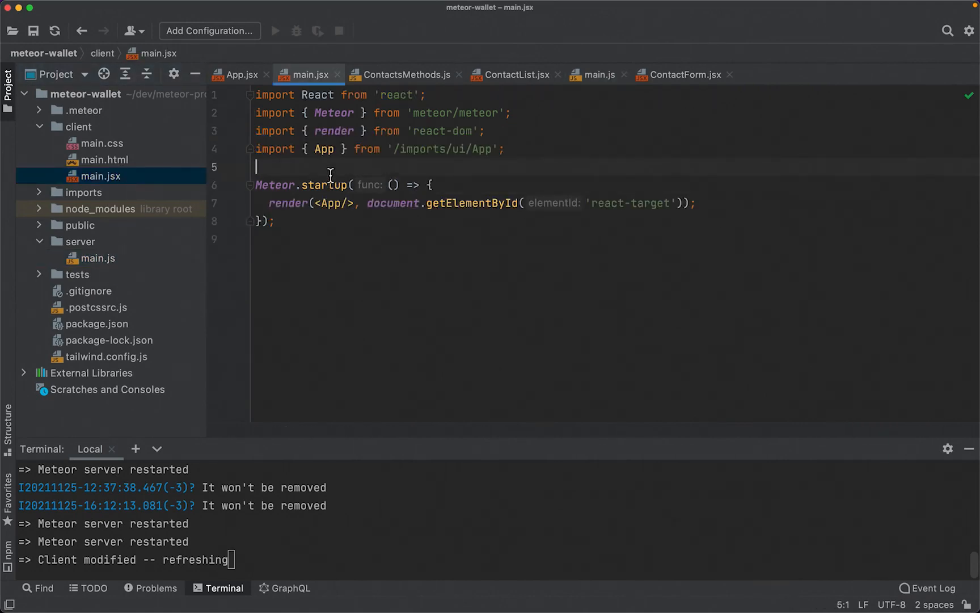
type("import \"../imports/api/ContactsMethods\";")
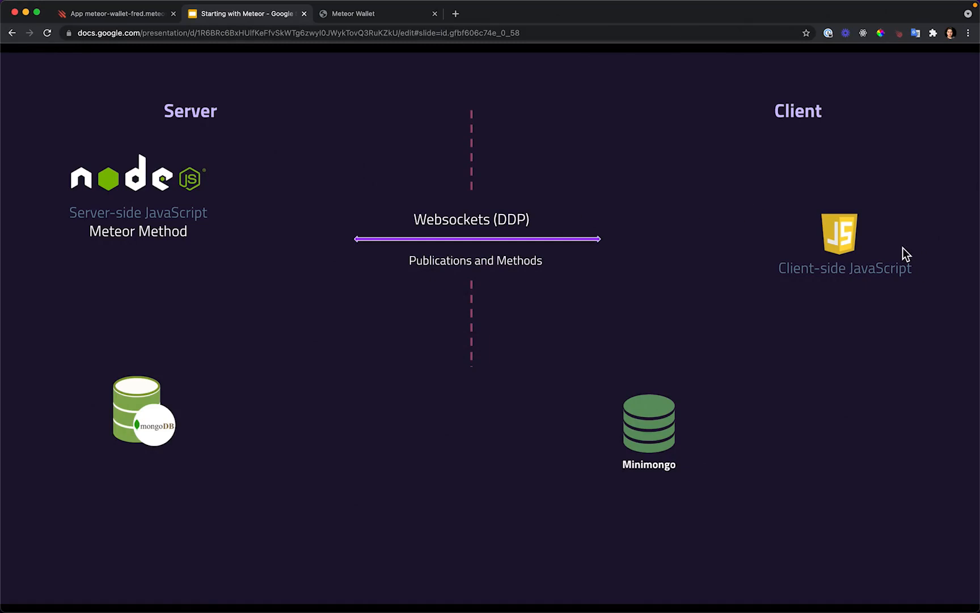
mouse_move(389, 352)
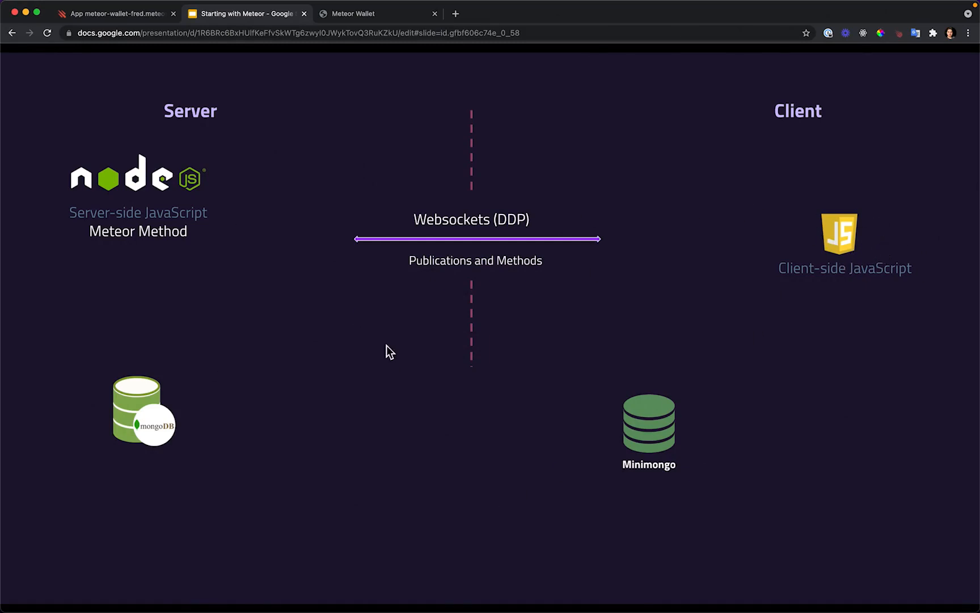
mouse_move(864, 255)
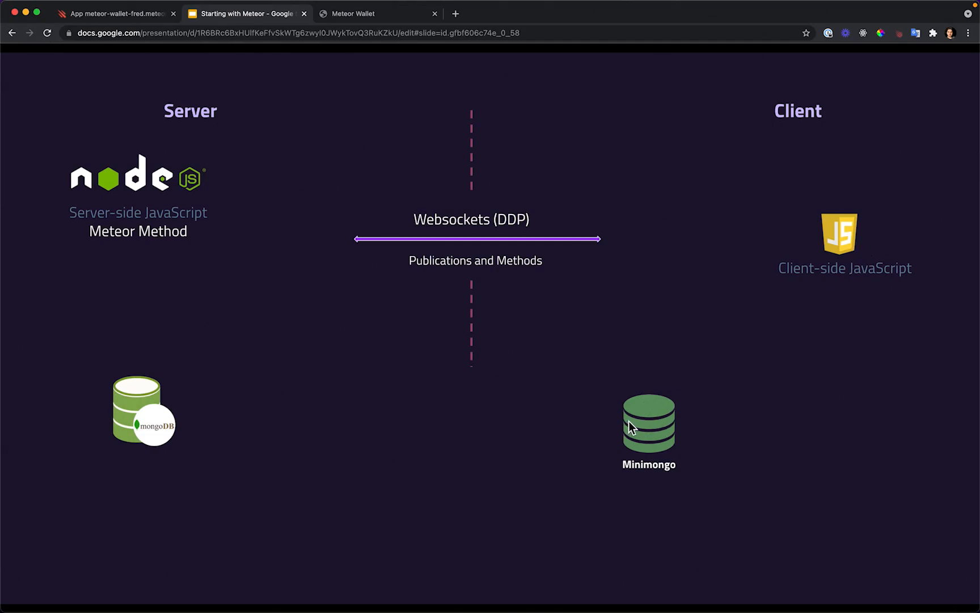
mouse_move(682, 439)
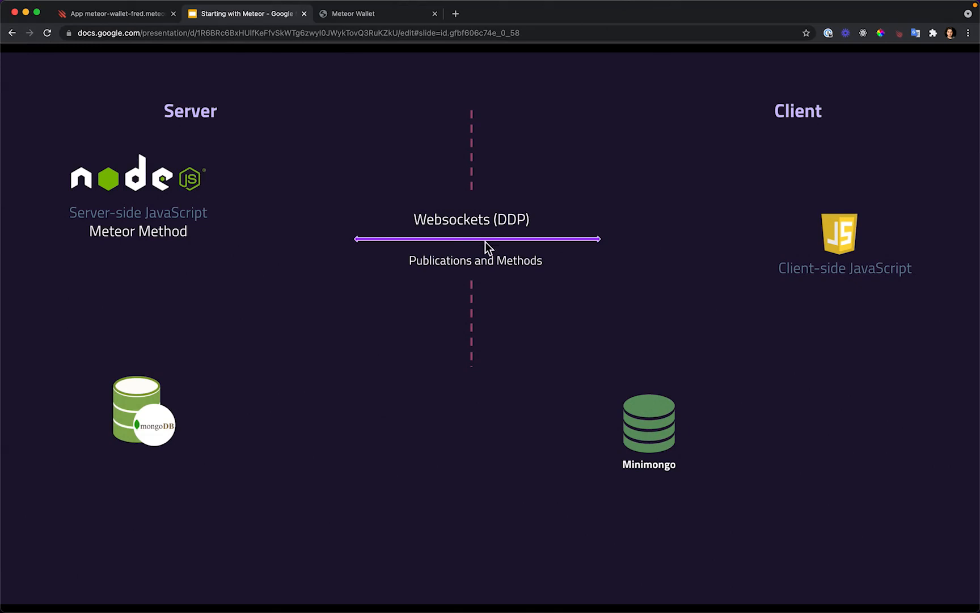
mouse_move(428, 244)
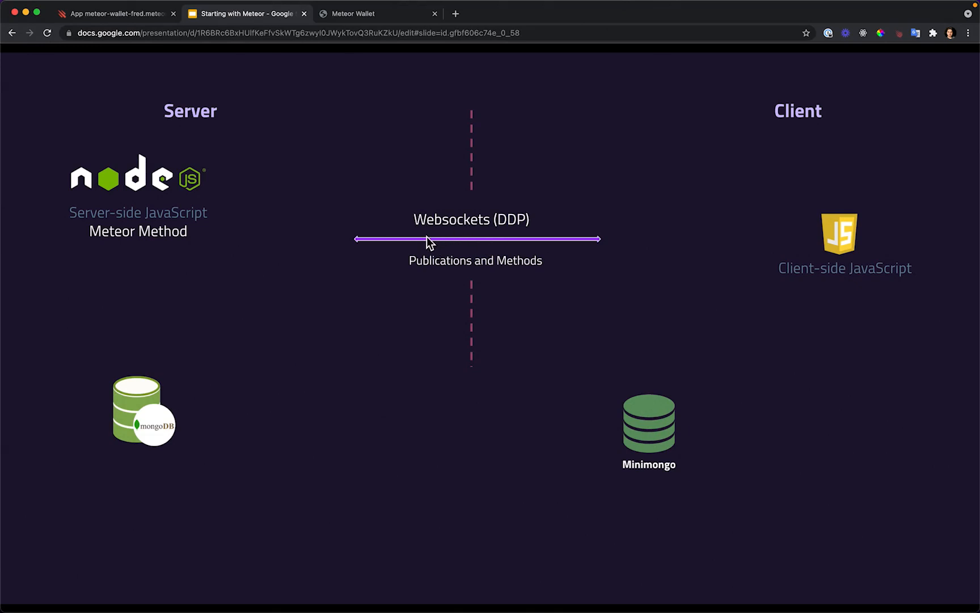
mouse_move(136, 255)
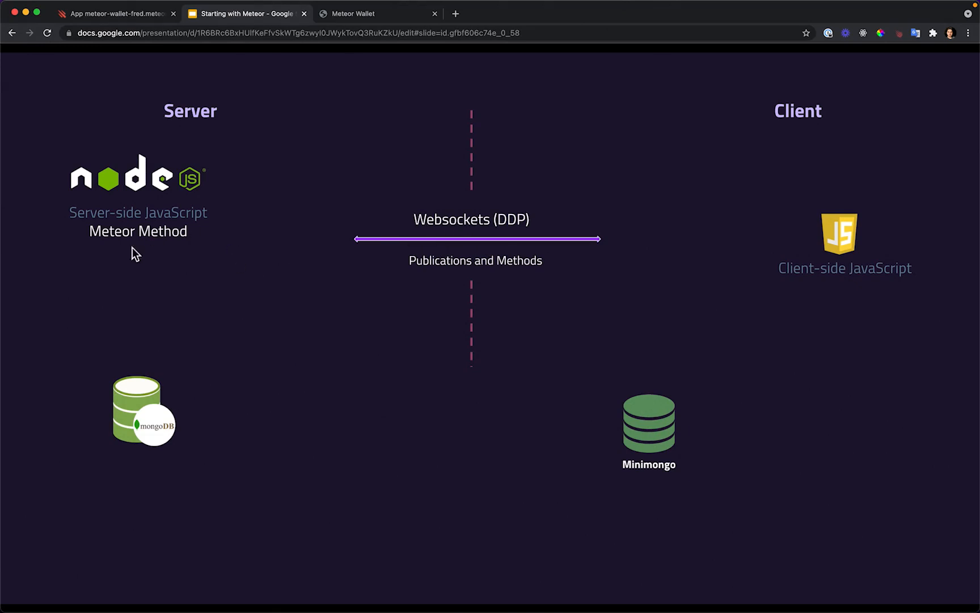
mouse_move(152, 244)
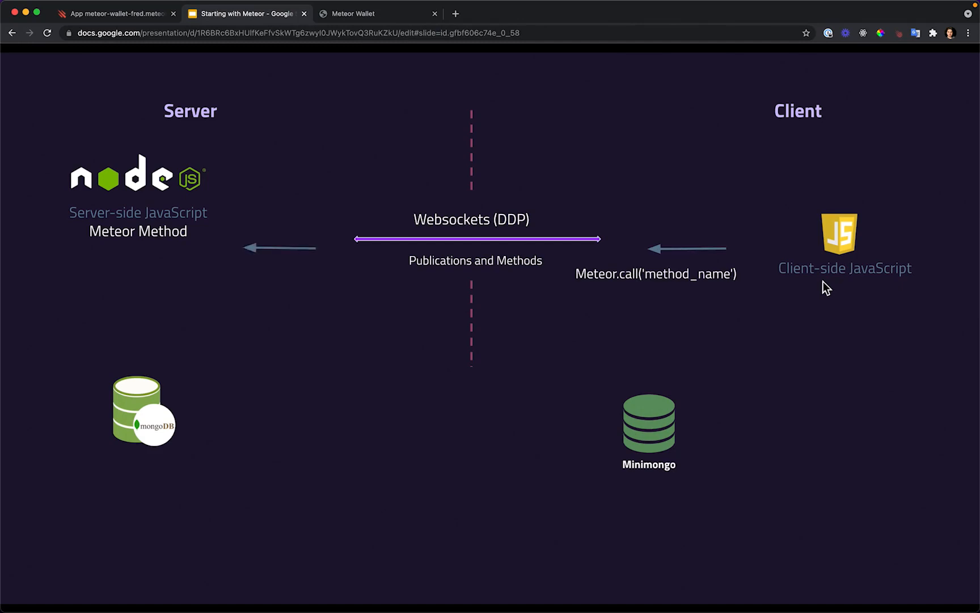
mouse_move(314, 193)
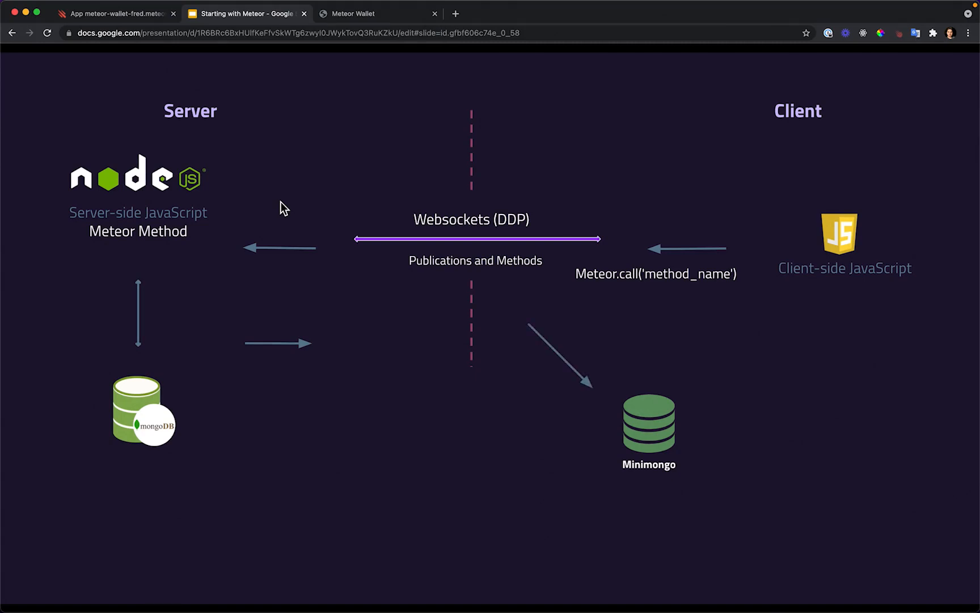
mouse_move(744, 449)
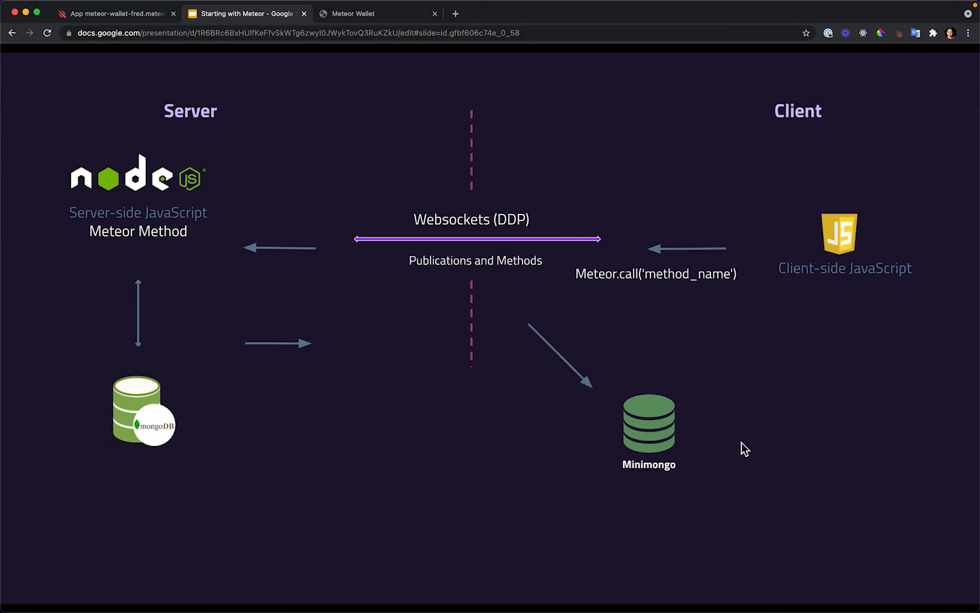
mouse_move(656, 524)
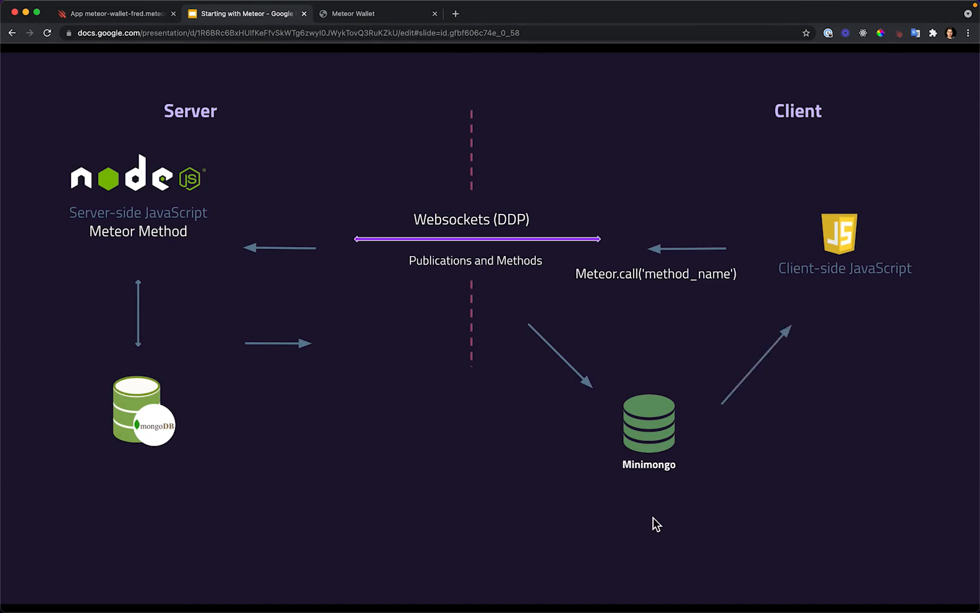
mouse_move(863, 313)
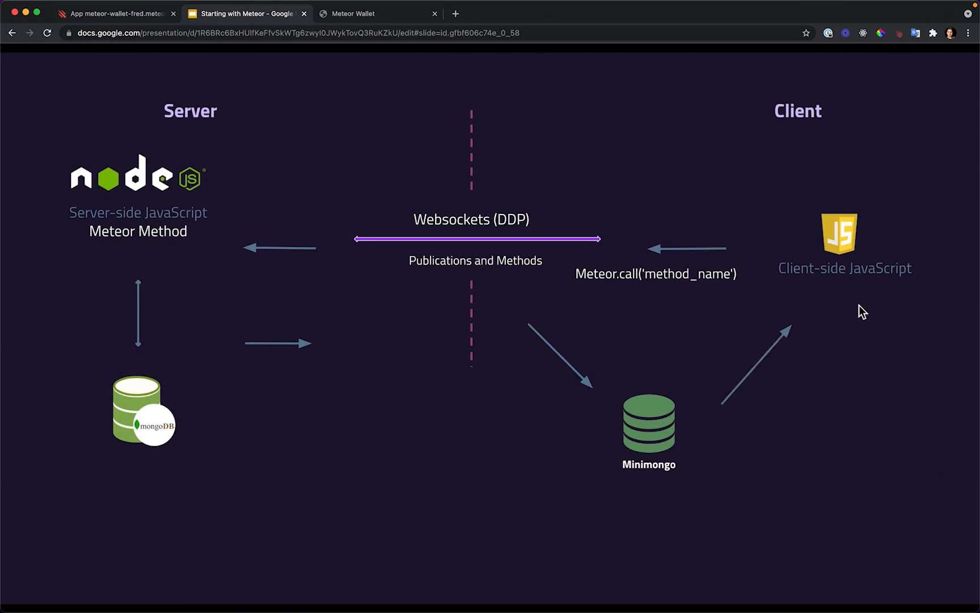
mouse_move(854, 315)
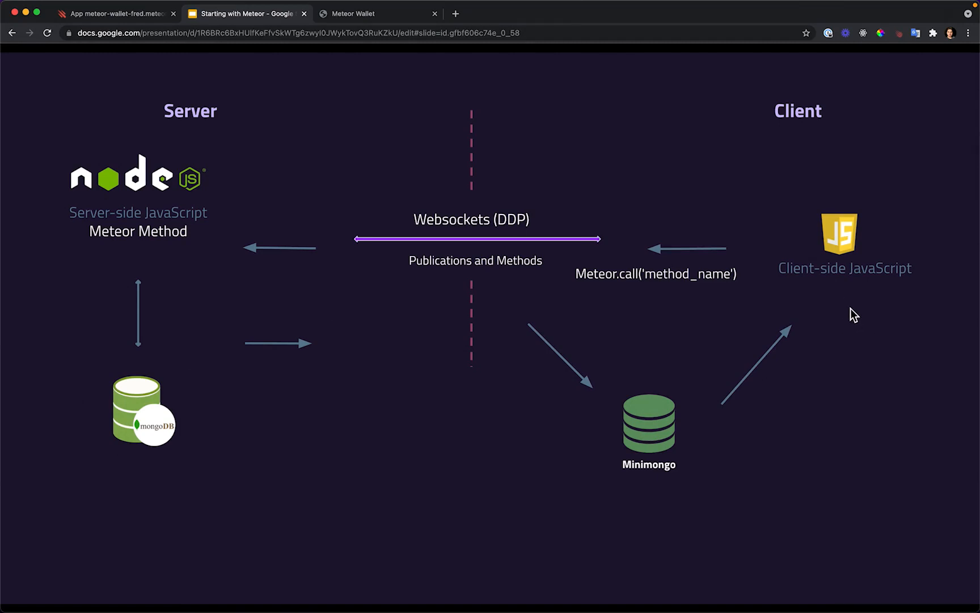
mouse_move(852, 305)
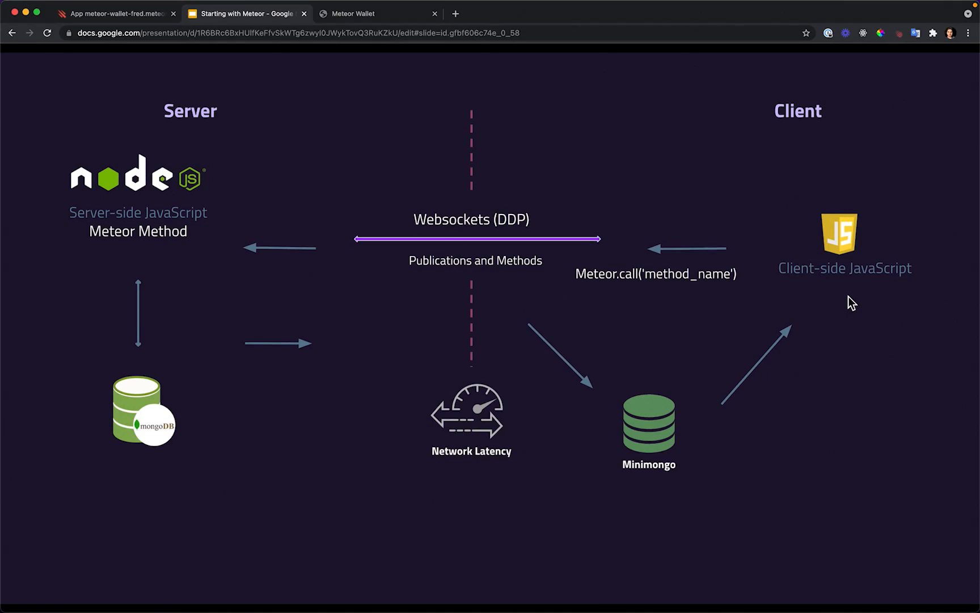
mouse_move(758, 267)
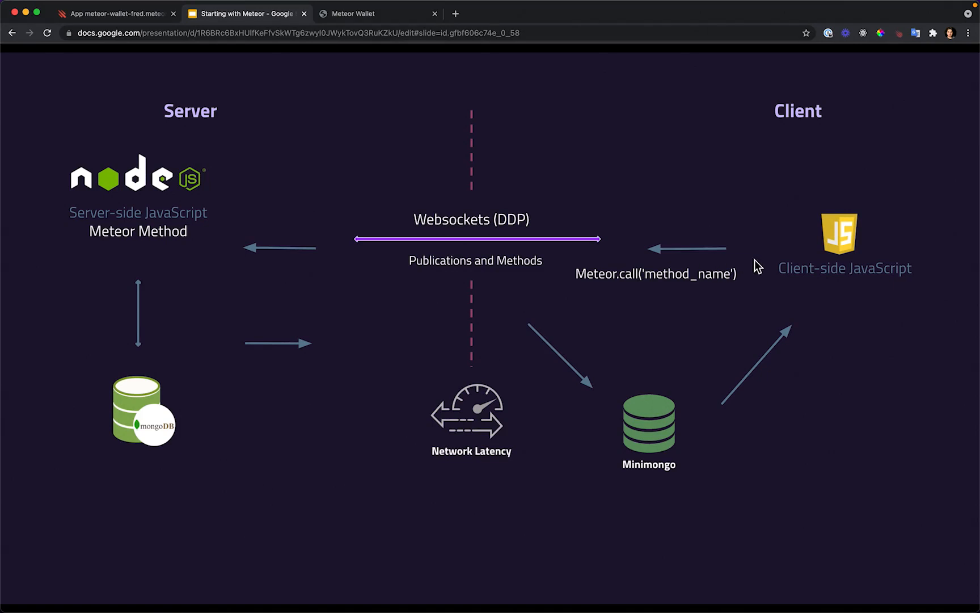
mouse_move(543, 254)
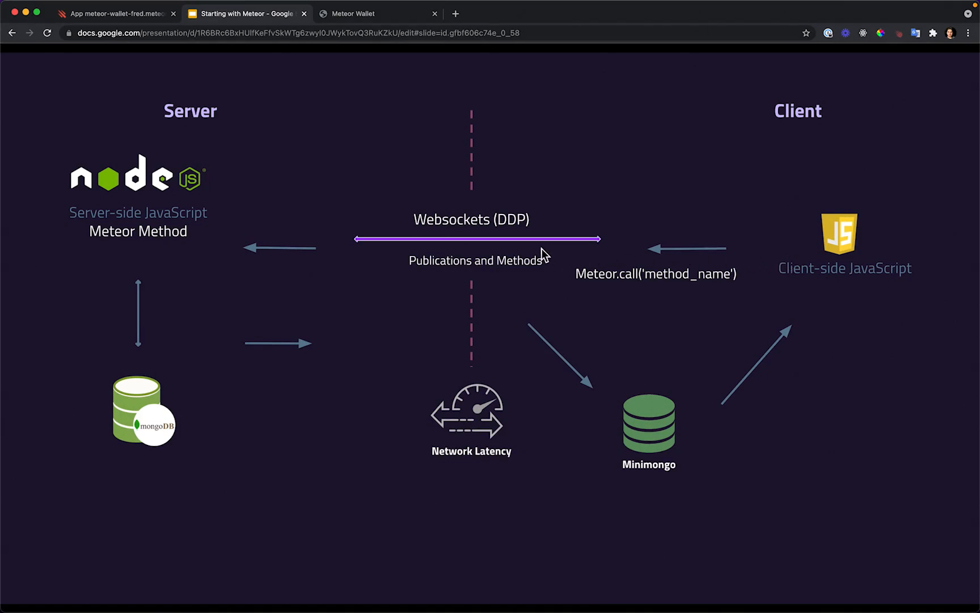
mouse_move(344, 244)
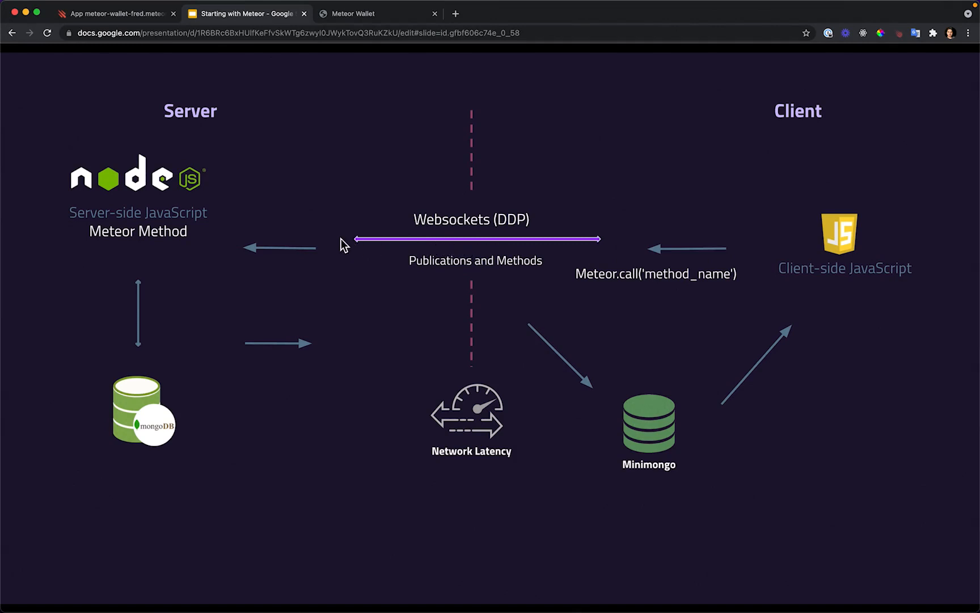
mouse_move(191, 284)
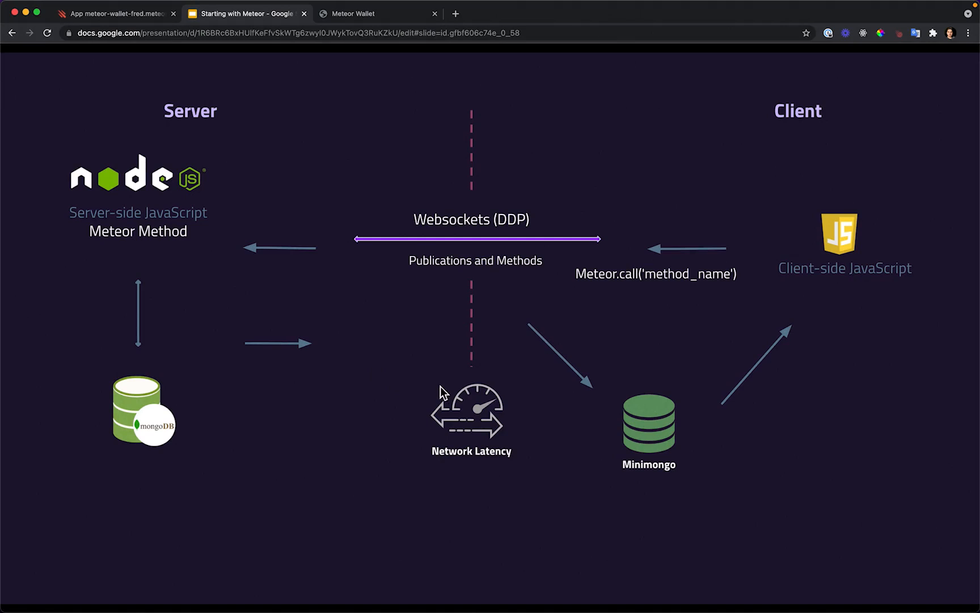
mouse_move(847, 308)
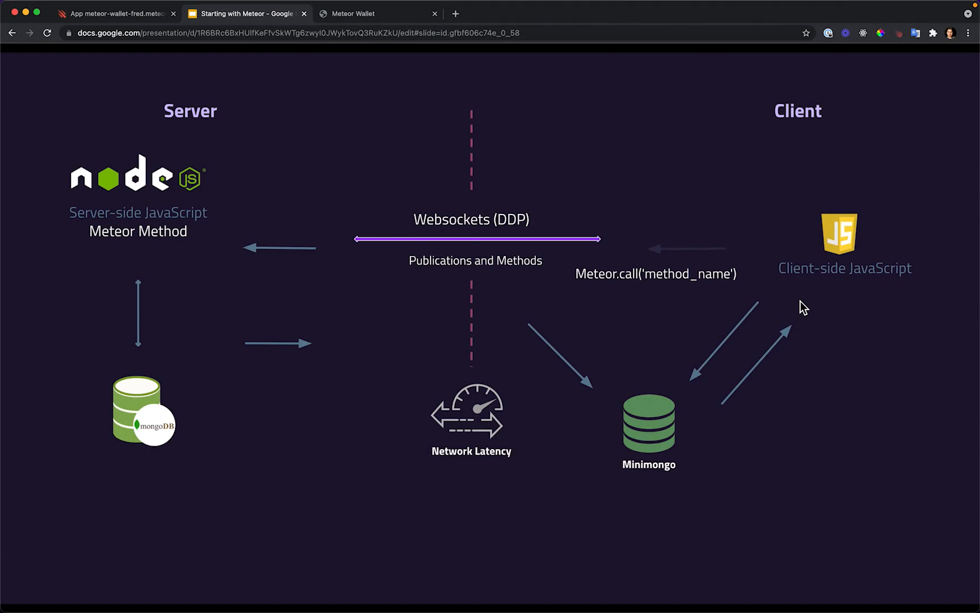
mouse_move(664, 199)
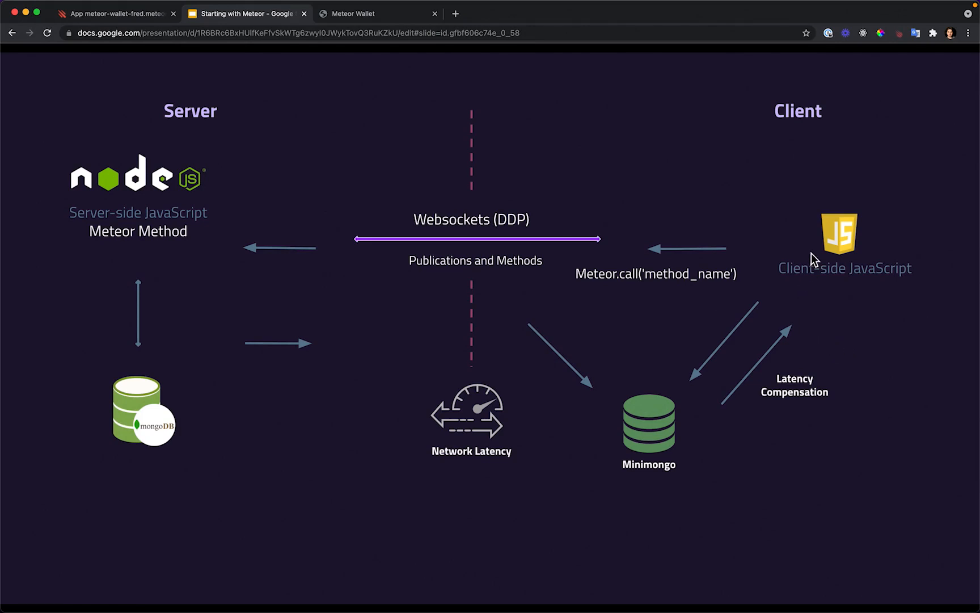
mouse_move(679, 435)
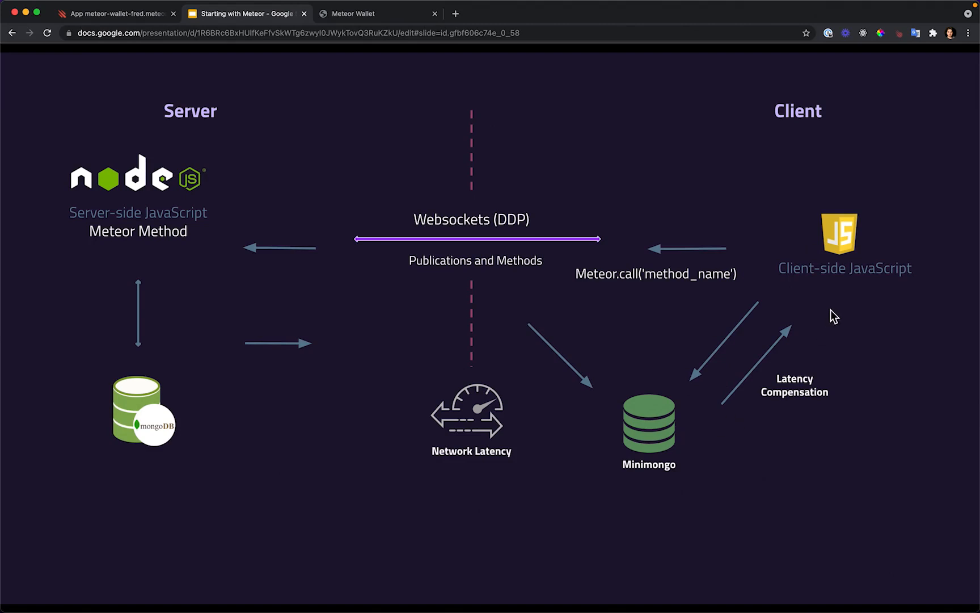
mouse_move(789, 415)
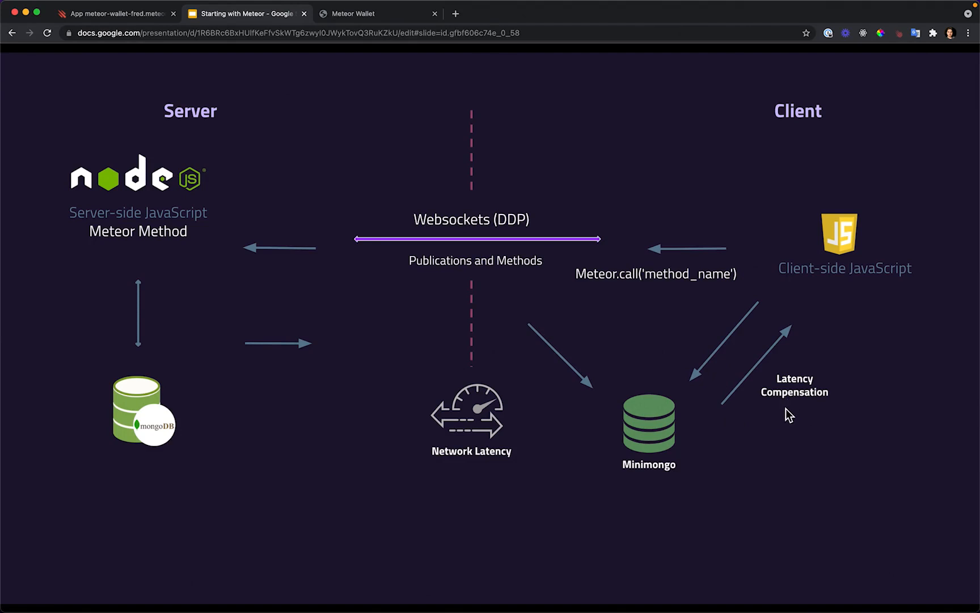
mouse_move(806, 420)
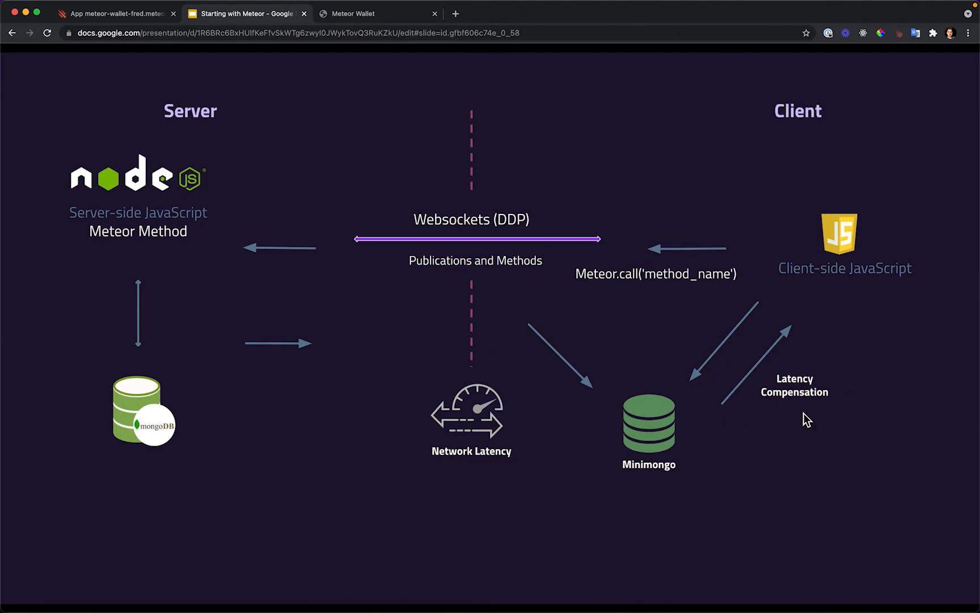
mouse_move(401, 243)
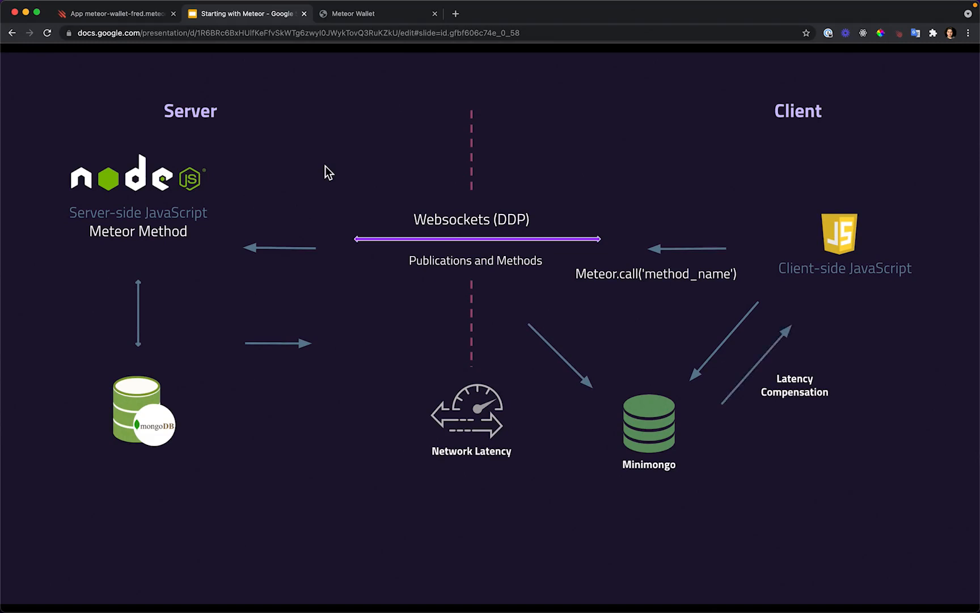
mouse_move(845, 303)
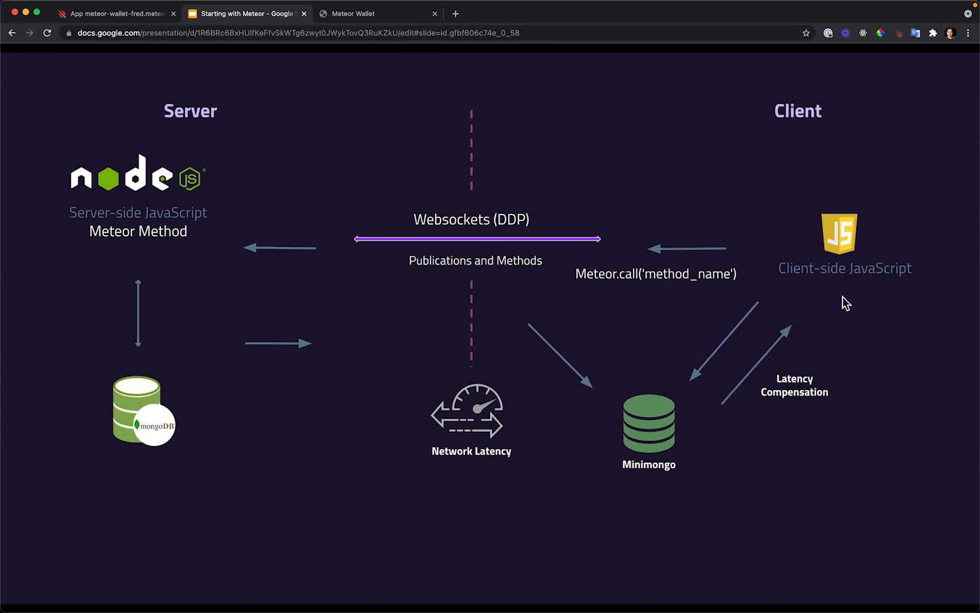
mouse_move(845, 303)
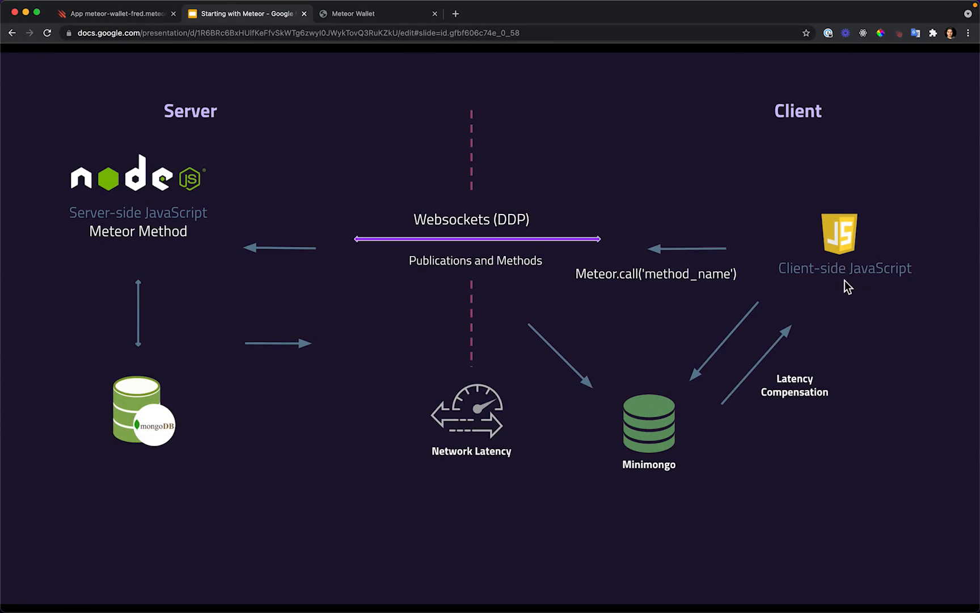
mouse_move(824, 298)
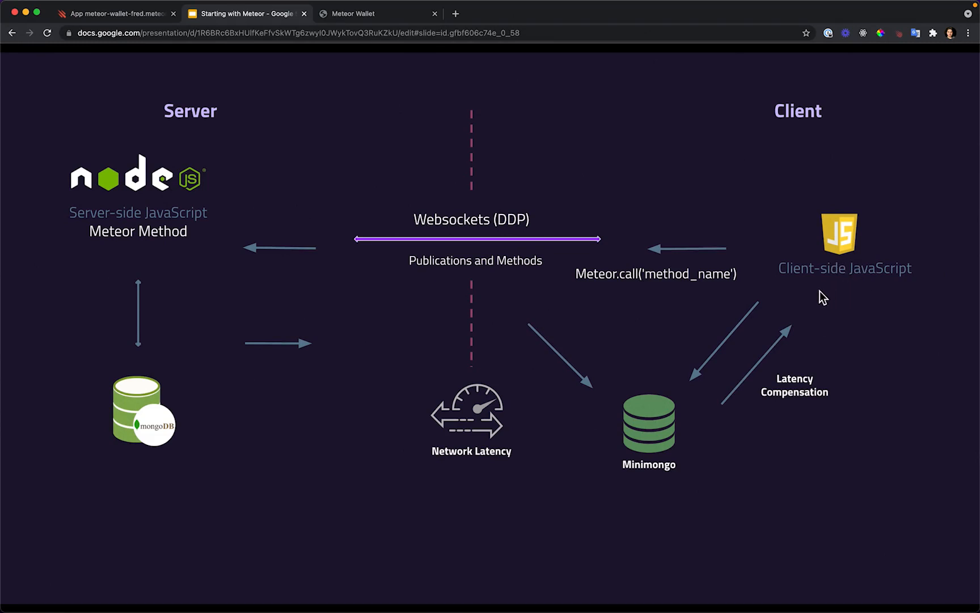
mouse_move(849, 296)
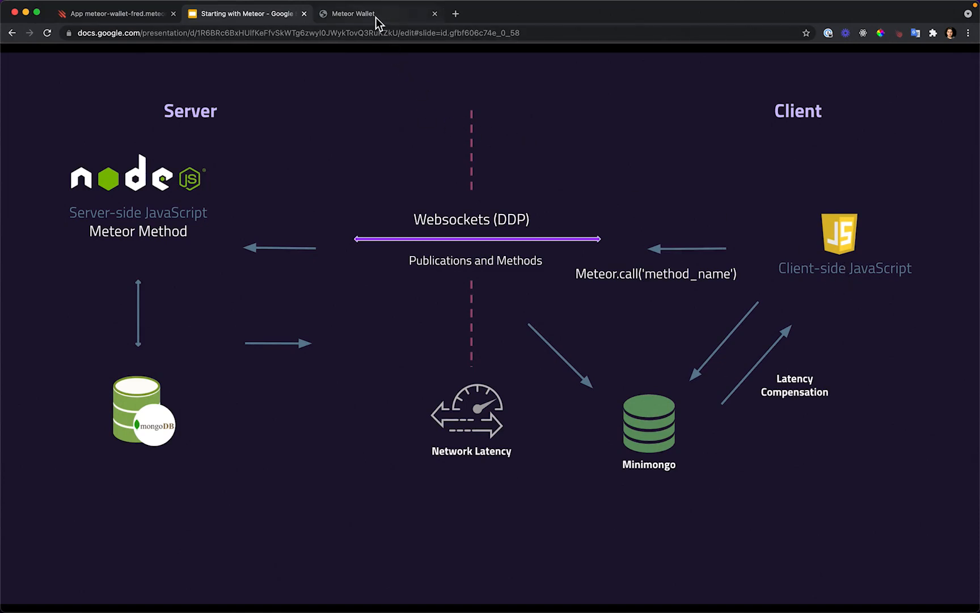
Switch from the slides to the running Meteor Wallet app.
left_click(356, 13)
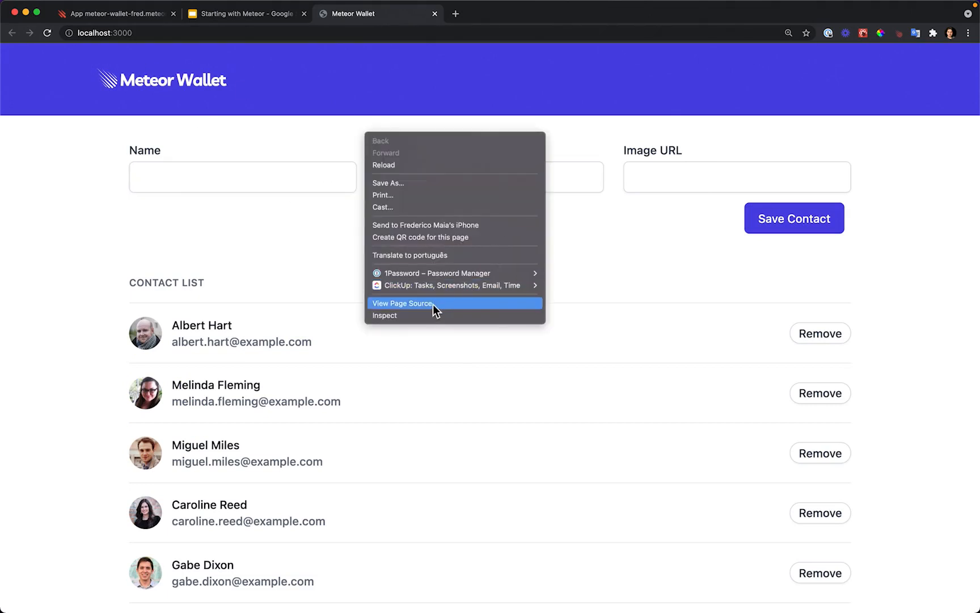
Show the contacts documents in Minimongo via the enlarged Meteor DevTools panel.
left_click(385, 315)
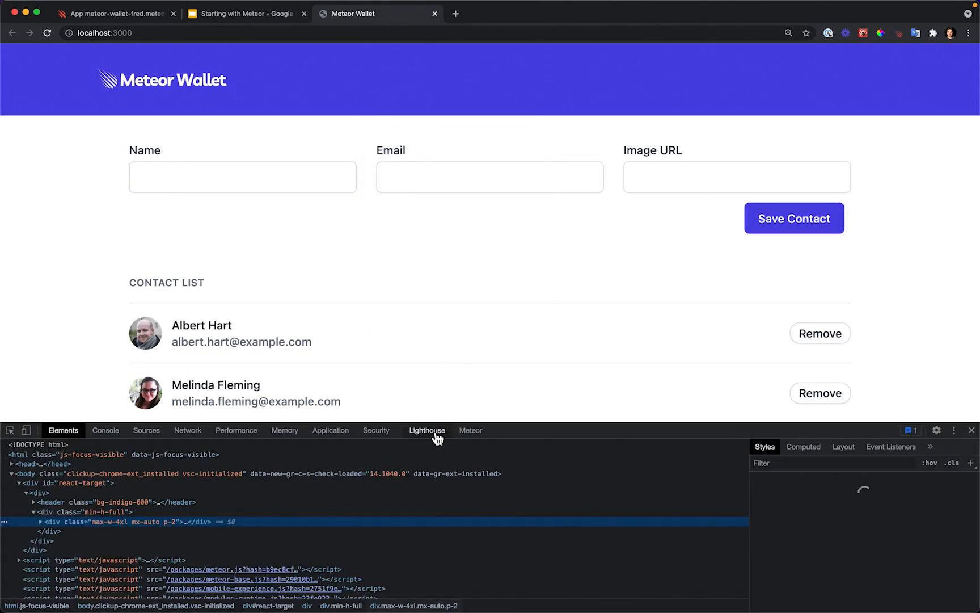
left_click(585, 430)
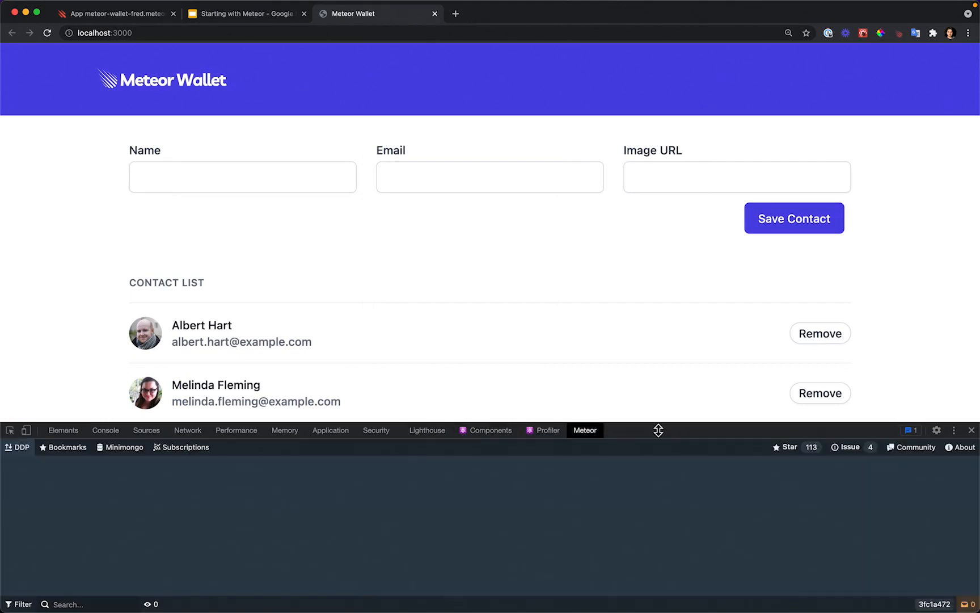
left_click_drag(658, 430, 658, 391)
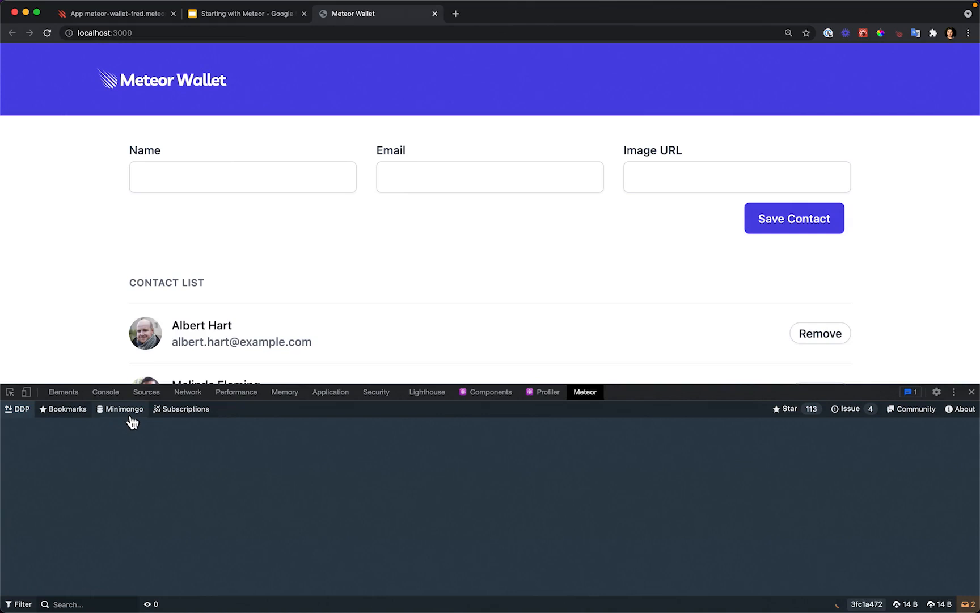
left_click(124, 409)
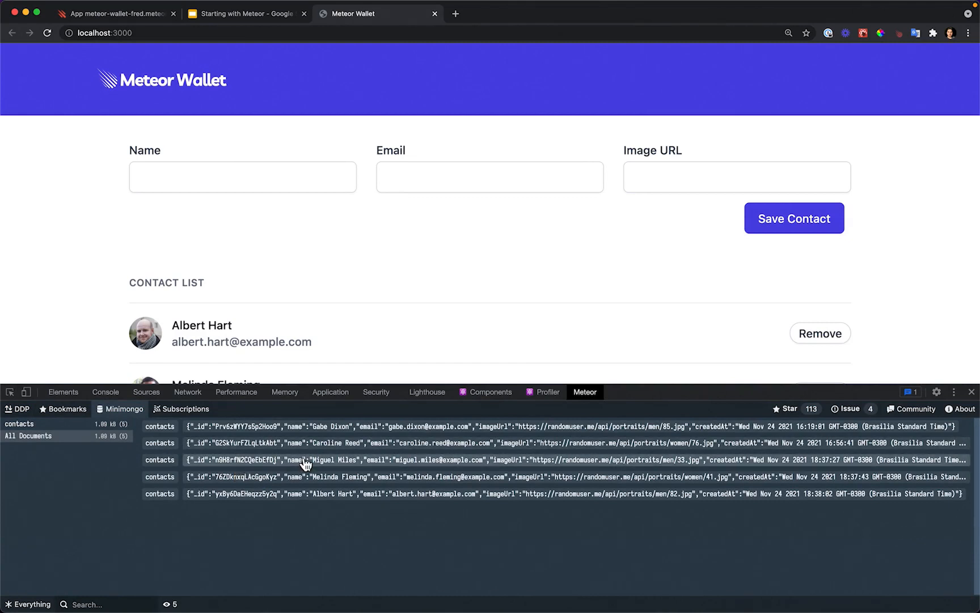
left_click(242, 177)
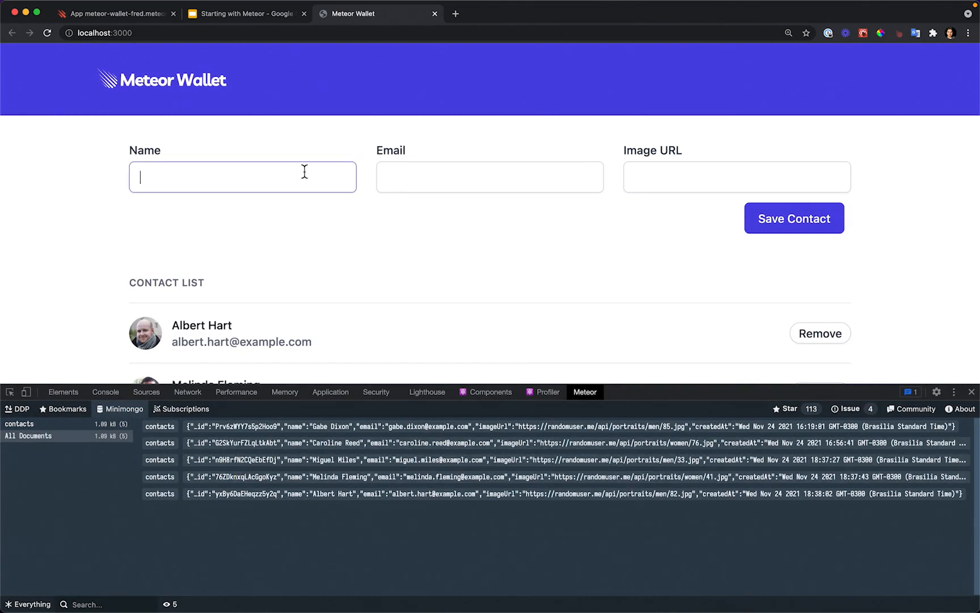
type("Fred")
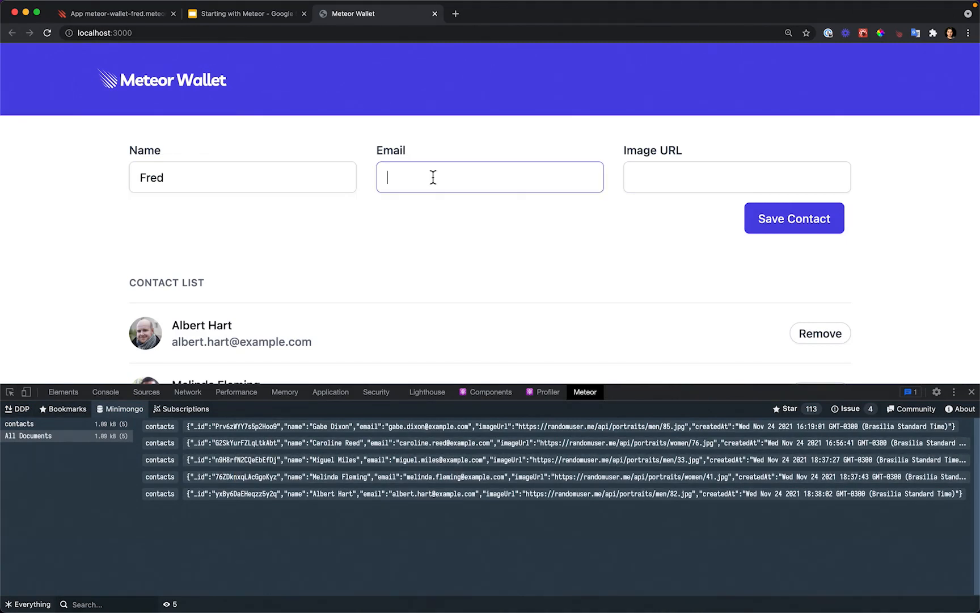
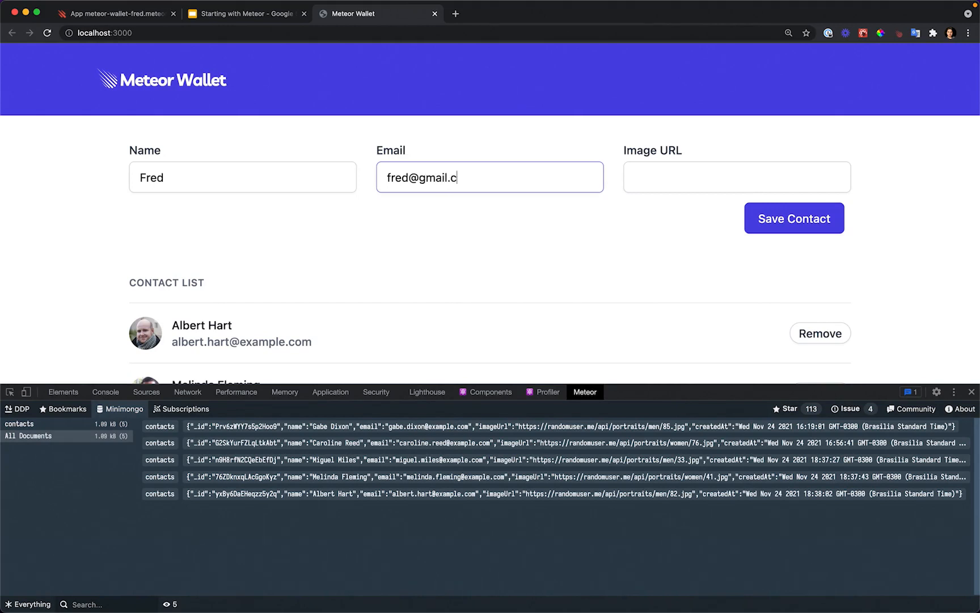
type("fred.p")
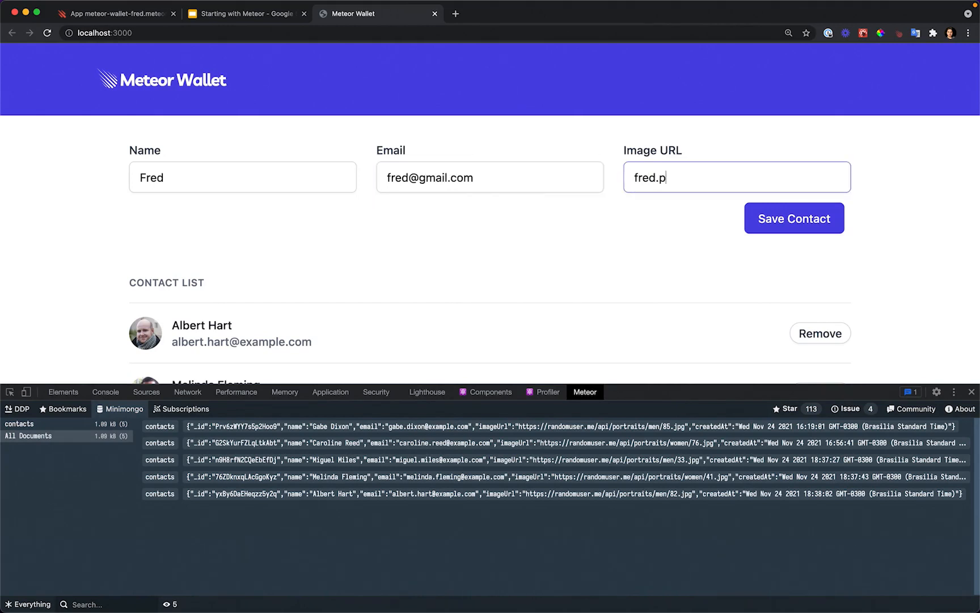
type("ng")
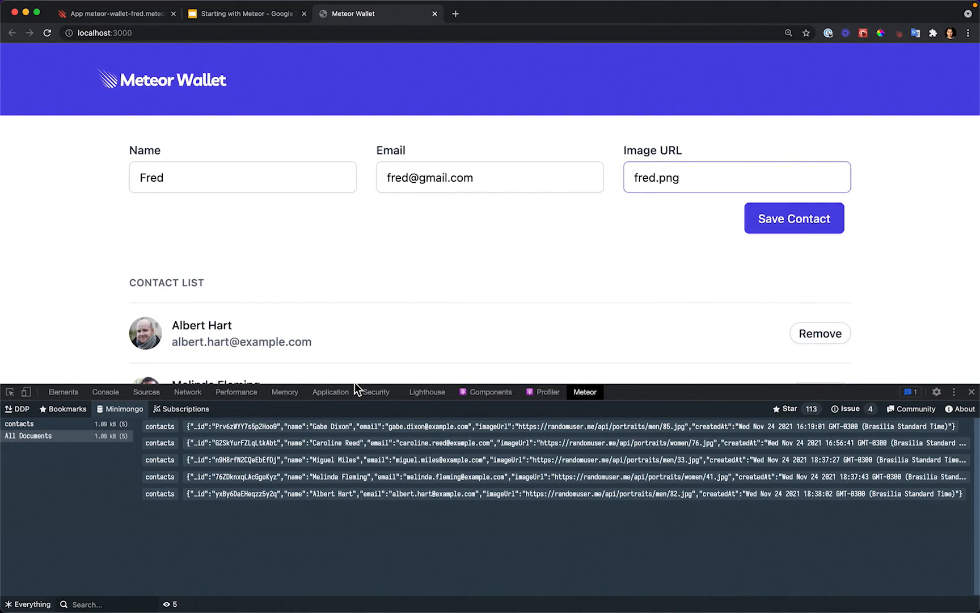
mouse_move(262, 459)
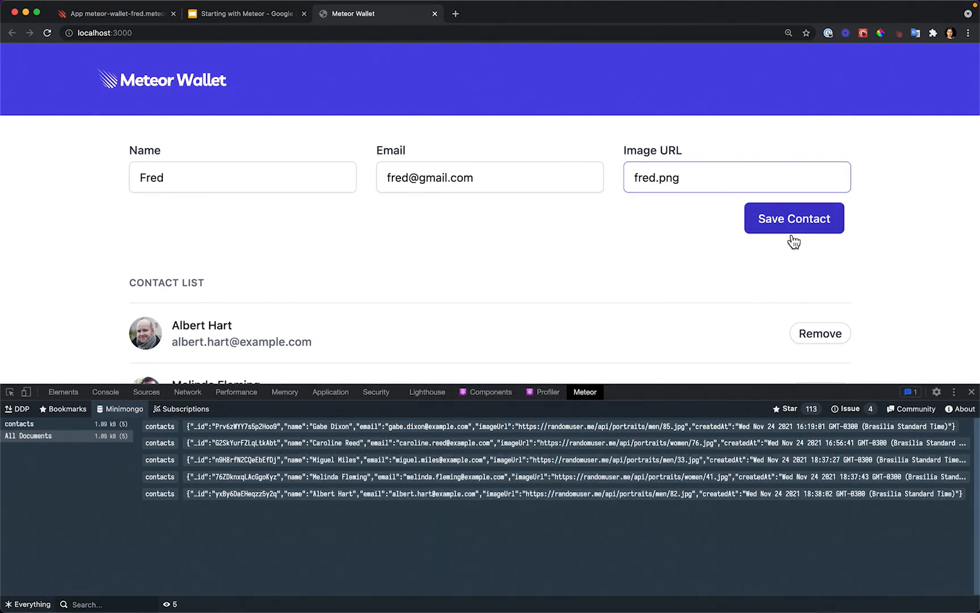
left_click(793, 218)
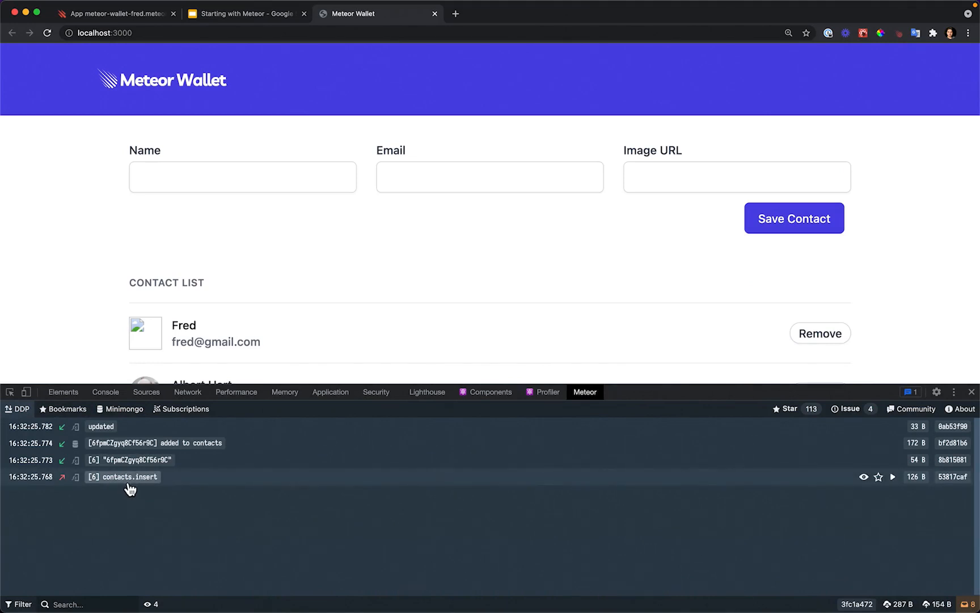
mouse_move(198, 486)
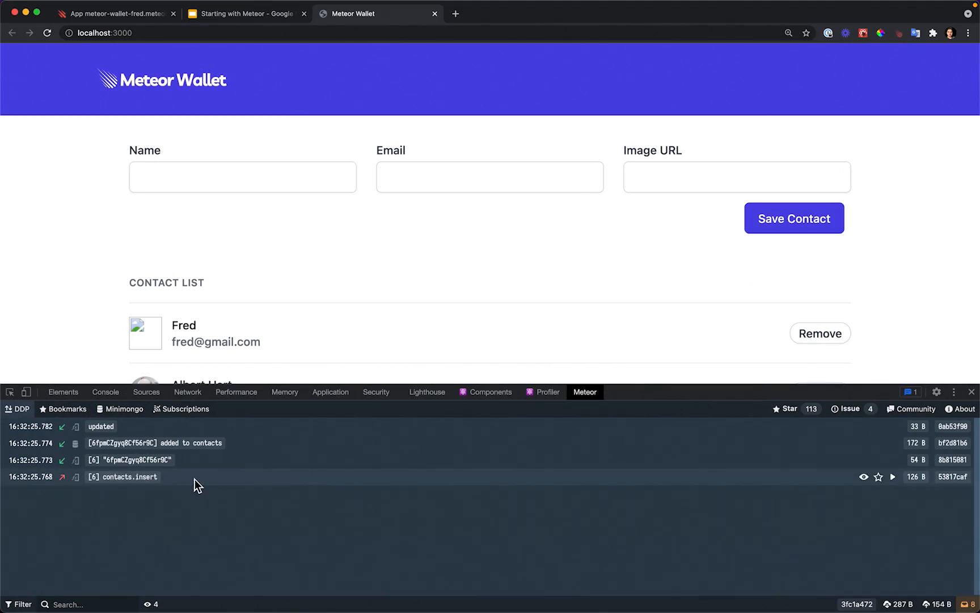
mouse_move(150, 487)
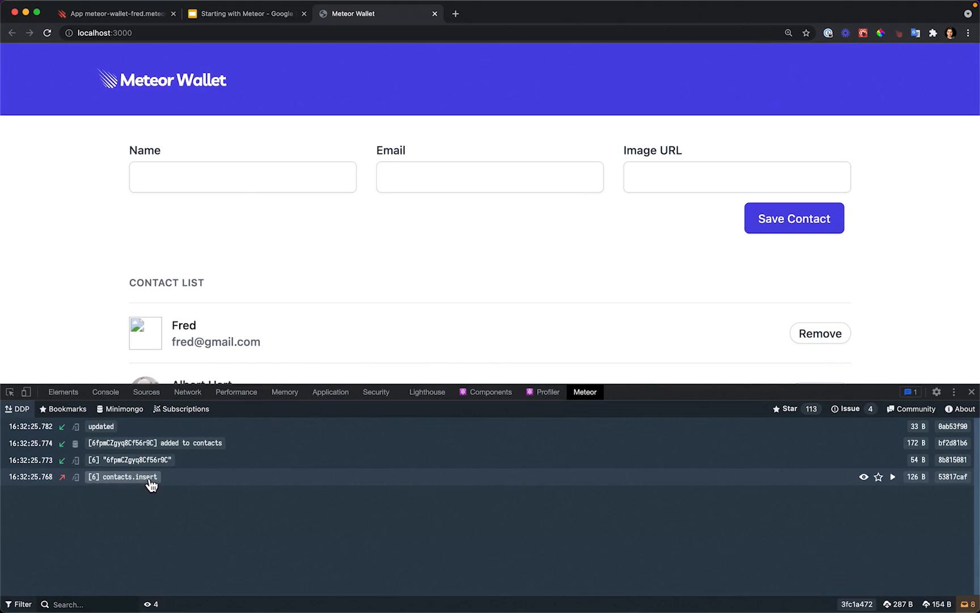
mouse_move(156, 443)
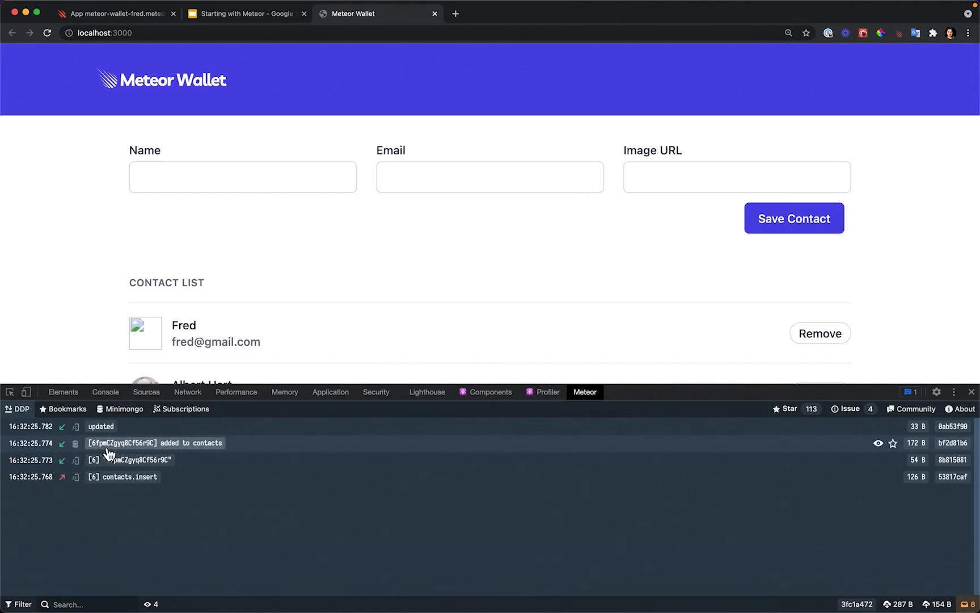
Check that Fred appears in Minimongo, then review the DDP message log.
left_click(121, 408)
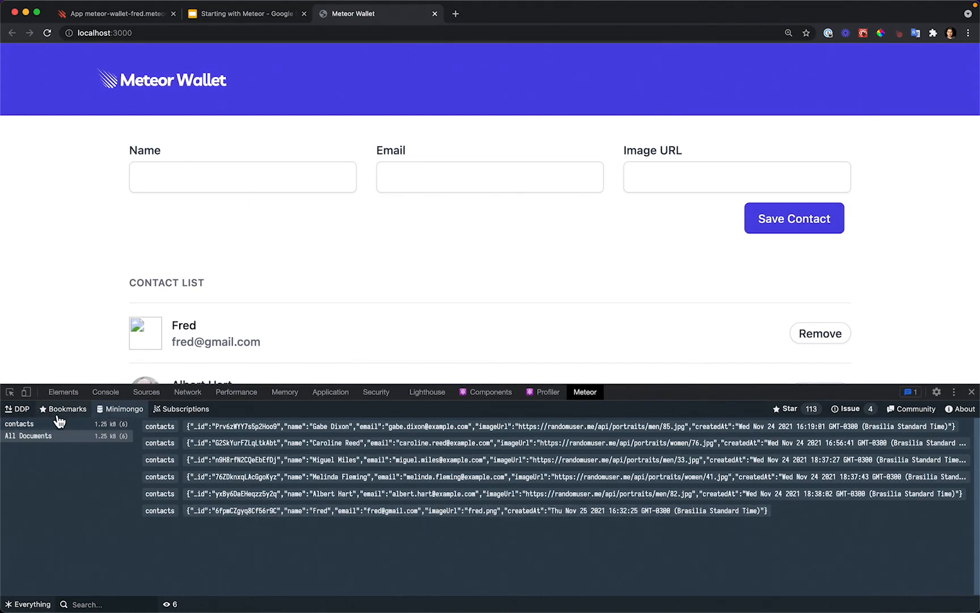
left_click(20, 409)
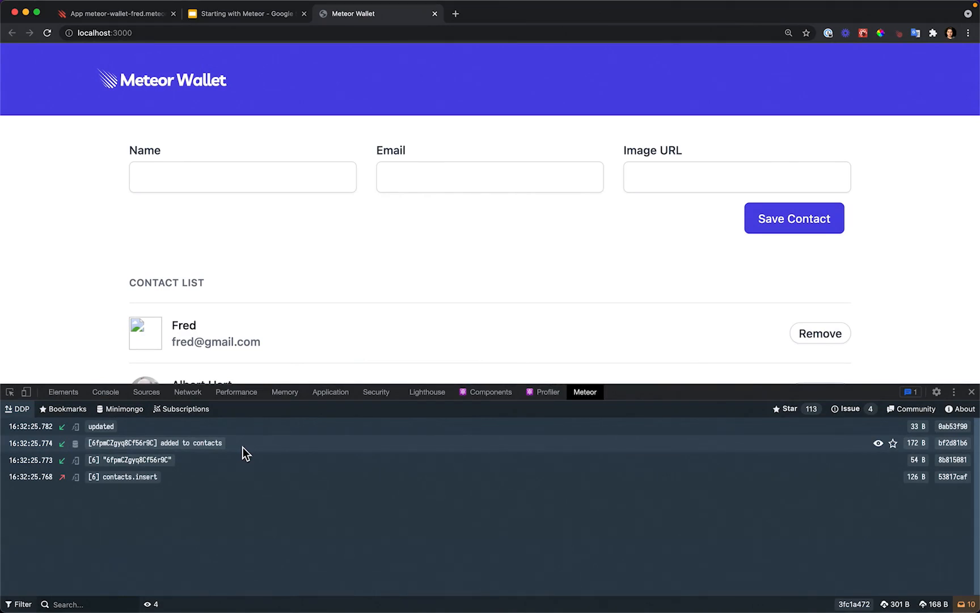
scroll("down", 3)
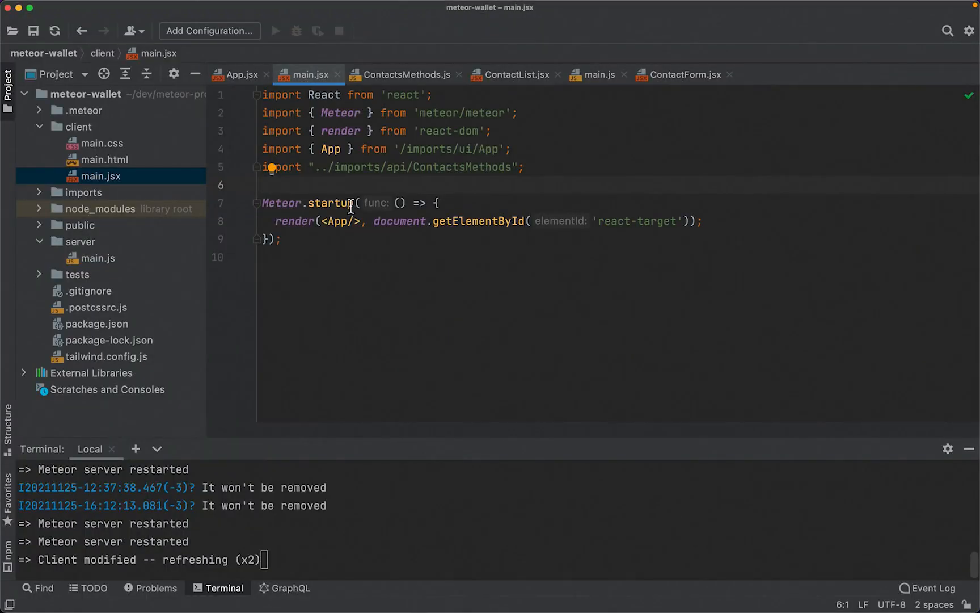
In ContactsMethods.js, wrap ContactsCollection.remove inside an if(this.isSimulation) check.
left_click(239, 75)
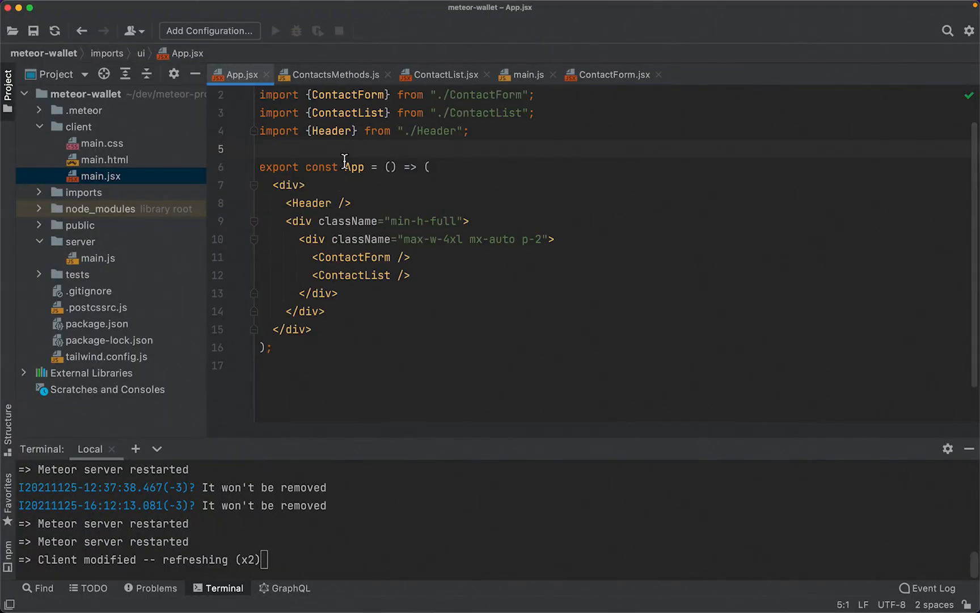
left_click(334, 75)
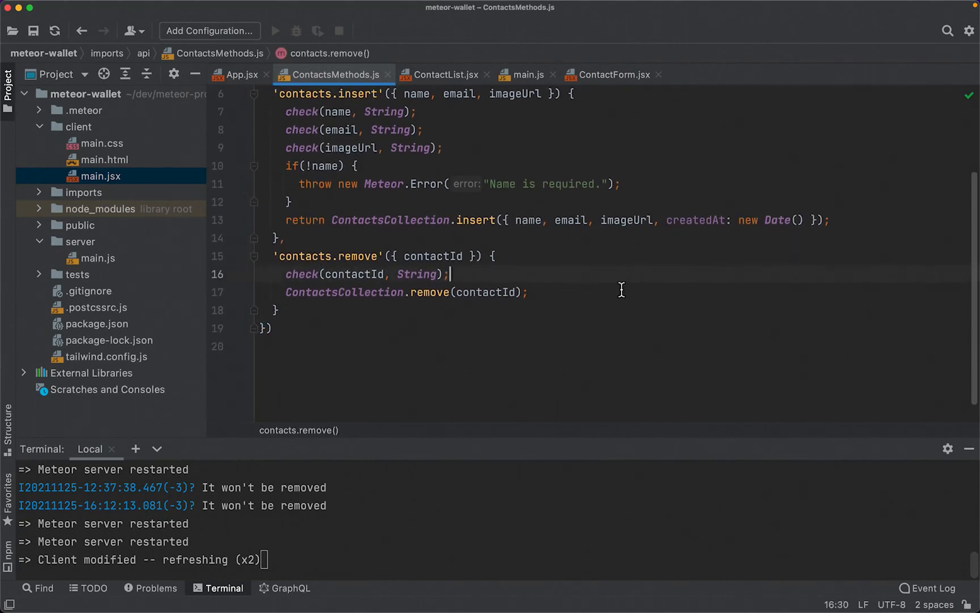
key("enter")
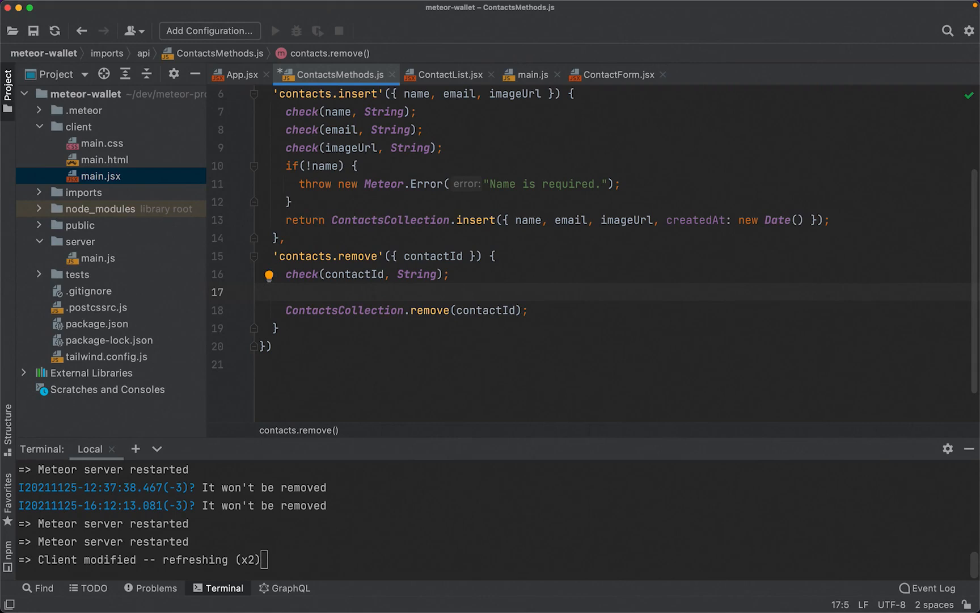
type("if(this")
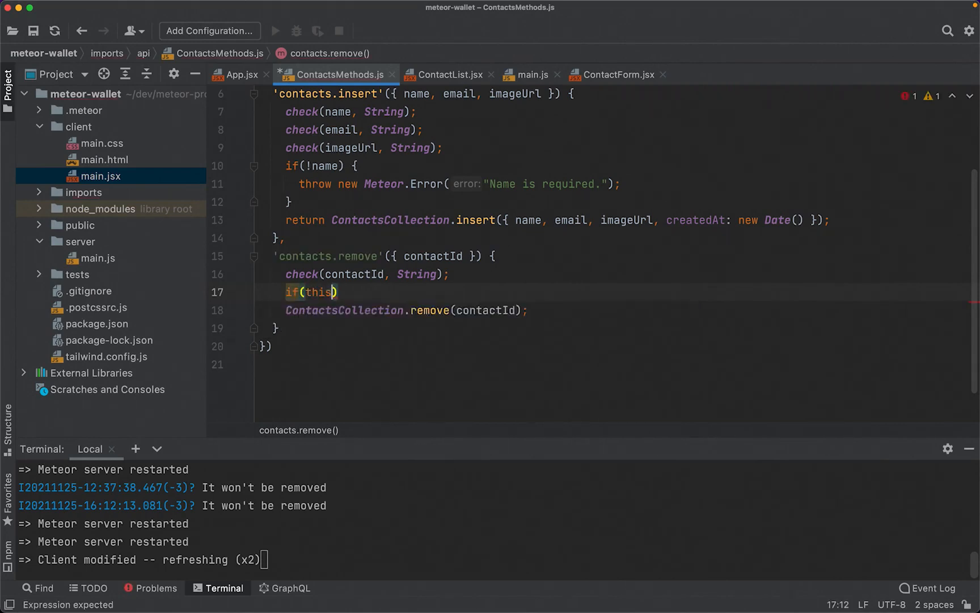
type(".isSimulation")
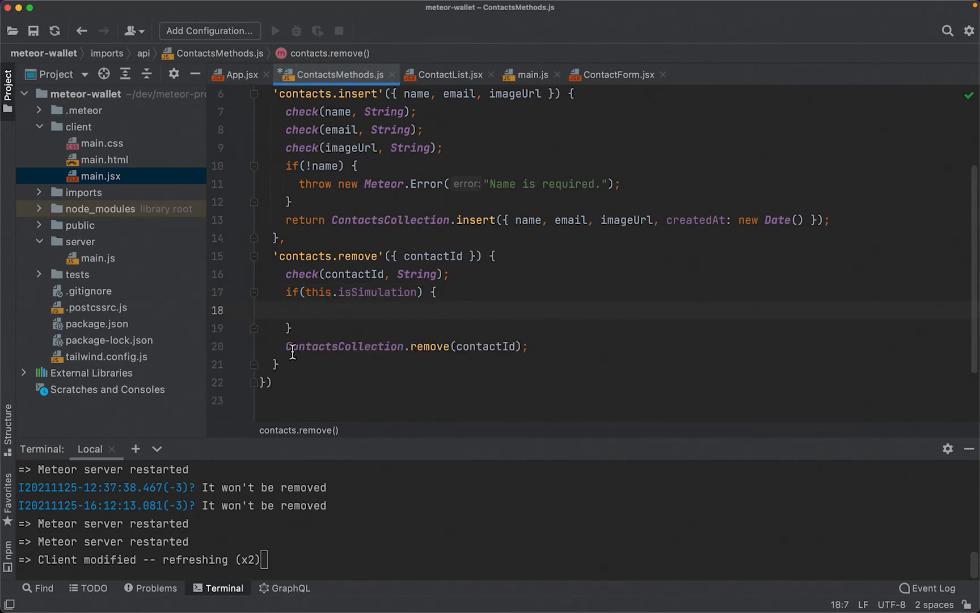
left_click_drag(286, 346, 529, 346)
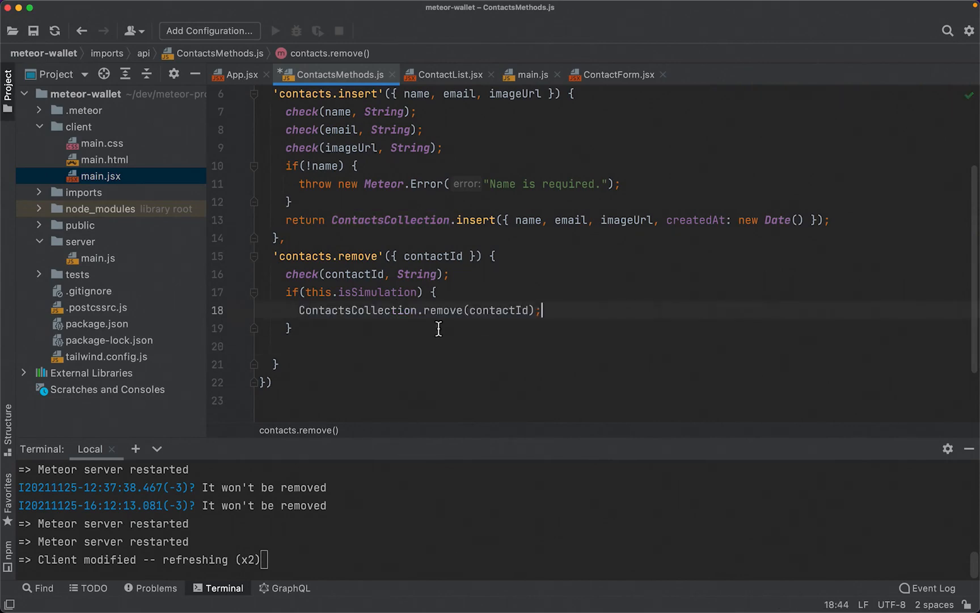
Add an else branch logging 'This contact was not removed'.
type("else {")
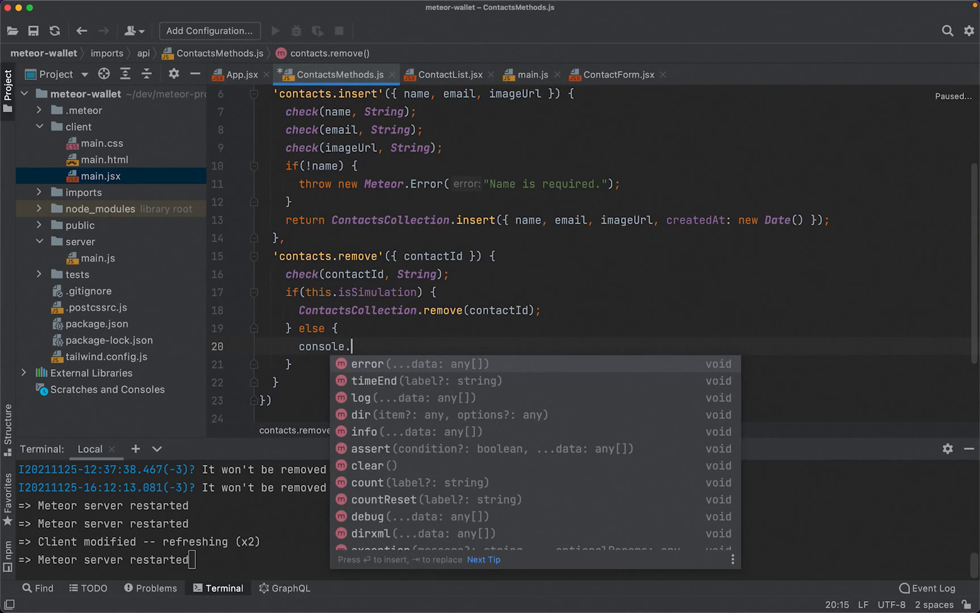
key("Enter")
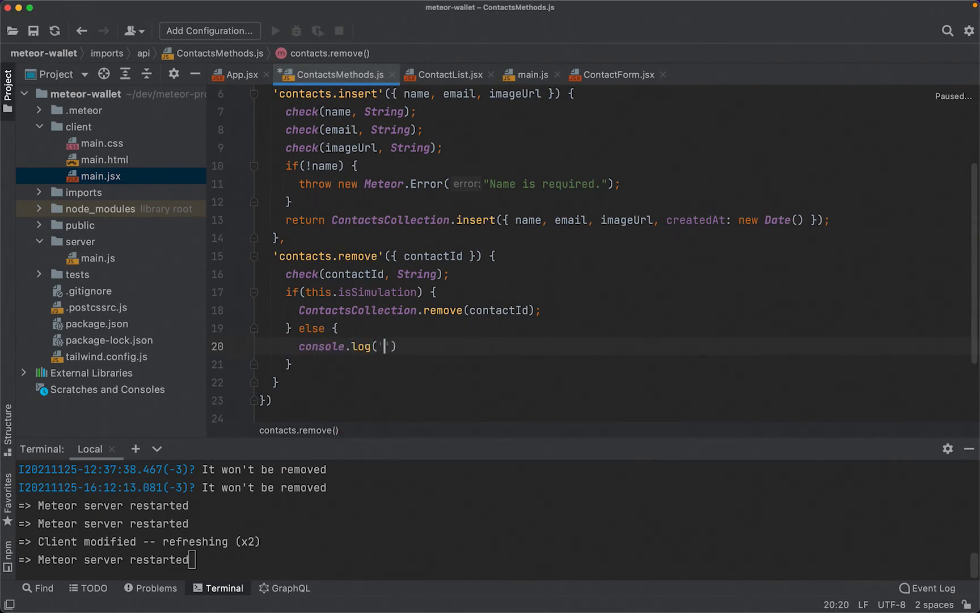
type("This contact was not removed")
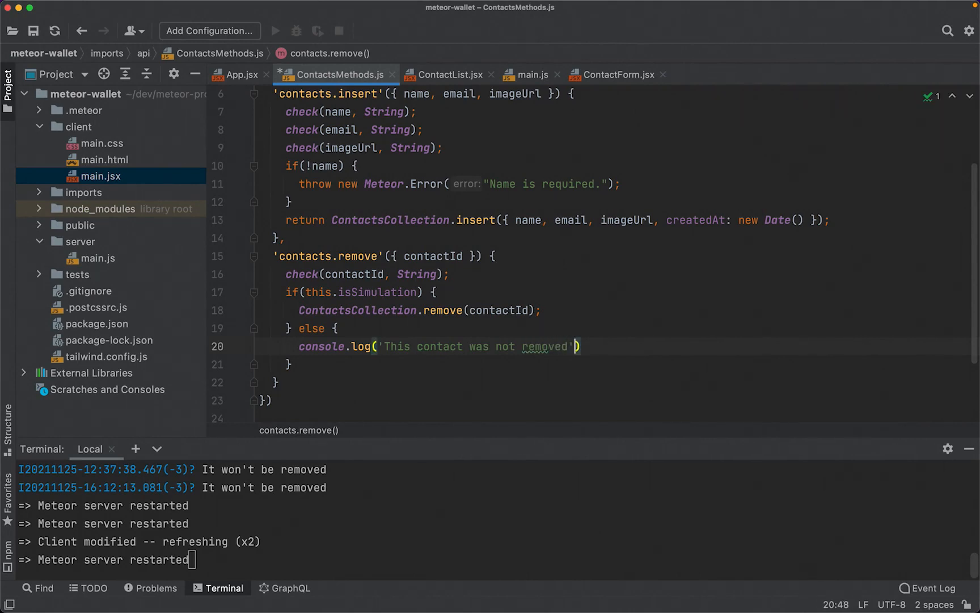
type(";")
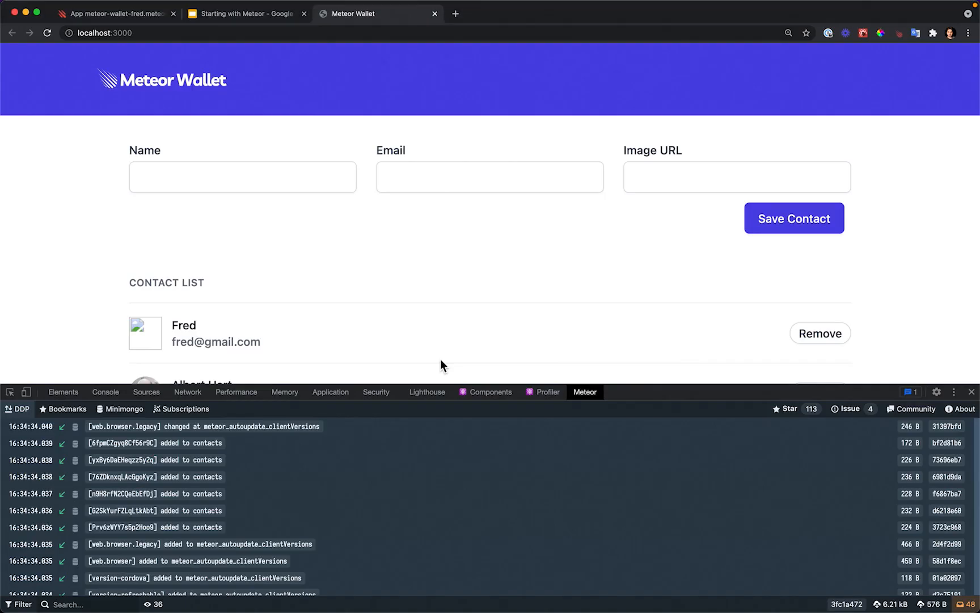
Show the browser Console in DevTools beneath the contact list.
scroll("down", 3)
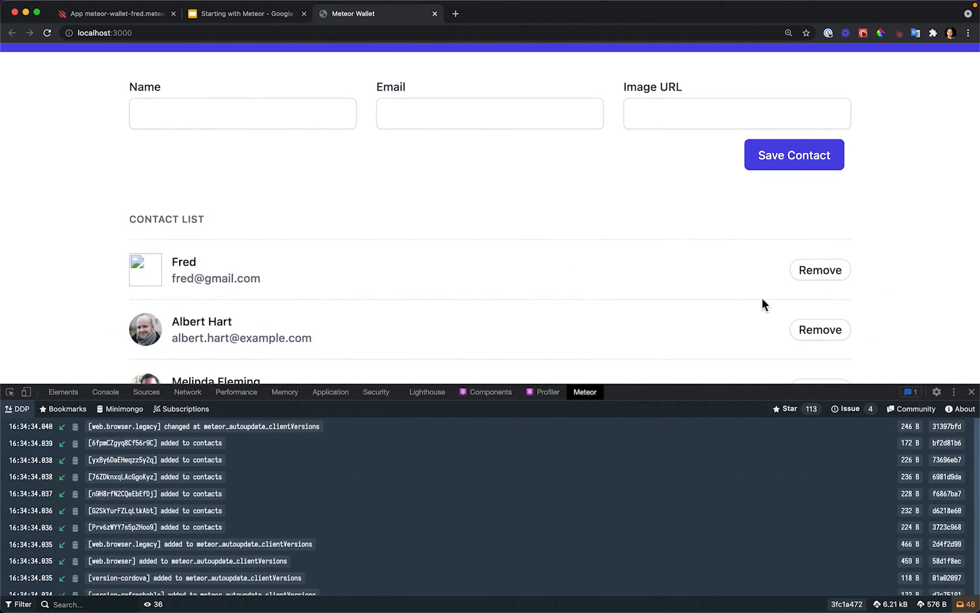
mouse_move(100, 388)
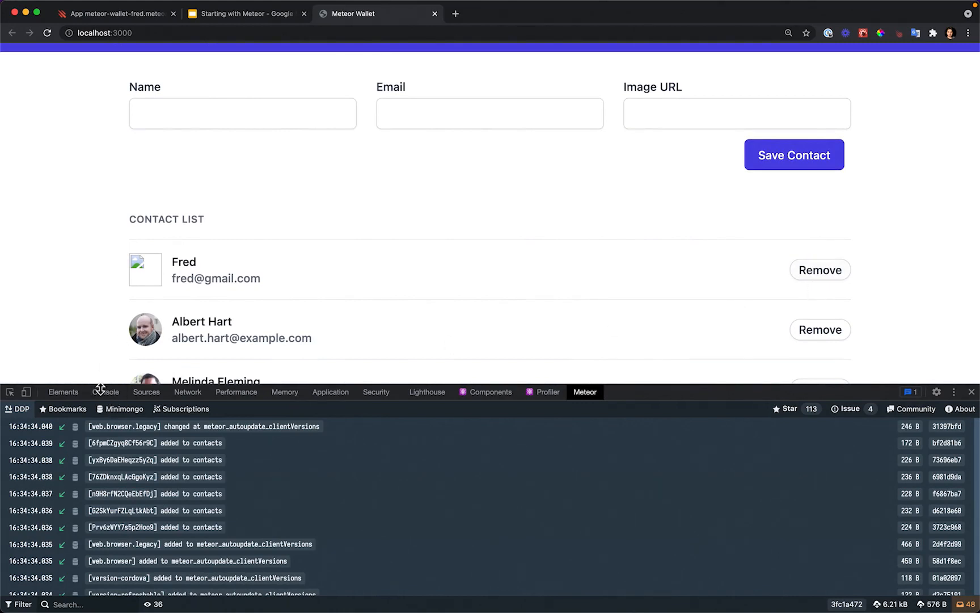
left_click(106, 392)
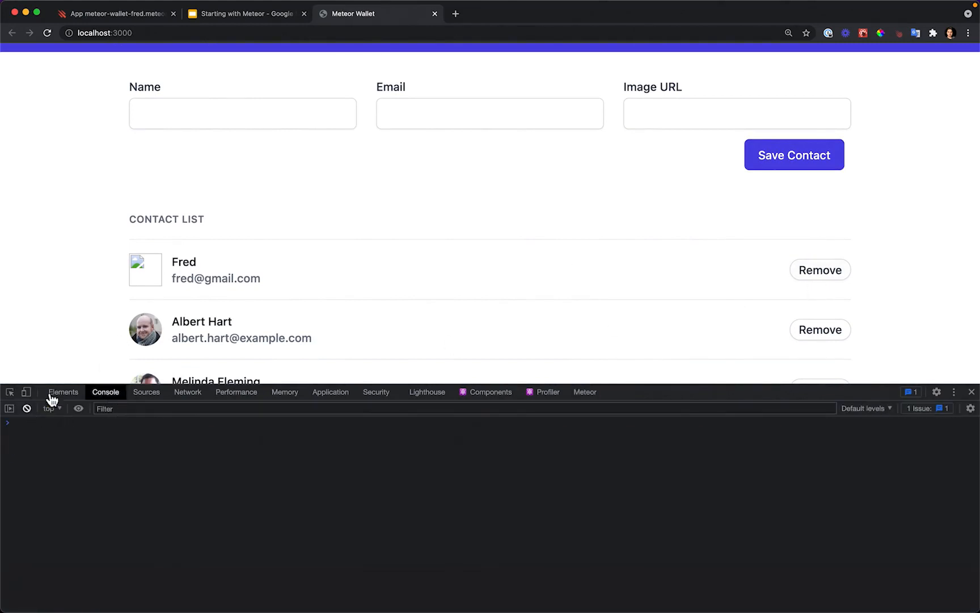
scroll("down", 3)
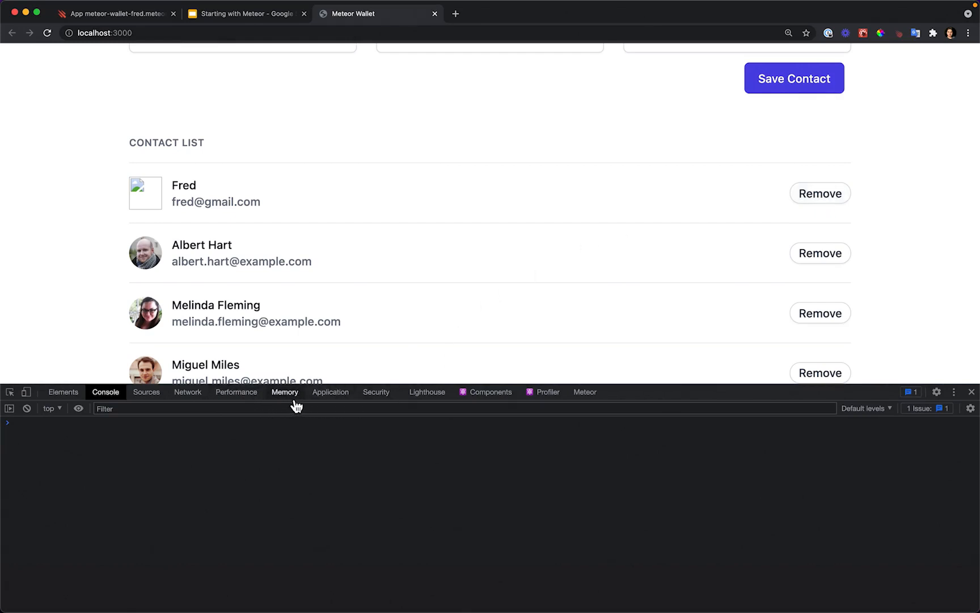
Throttle CPU to 6x slowdown in the Performance tools, reload, then switch to the Starting with Meteor slides.
left_click(236, 391)
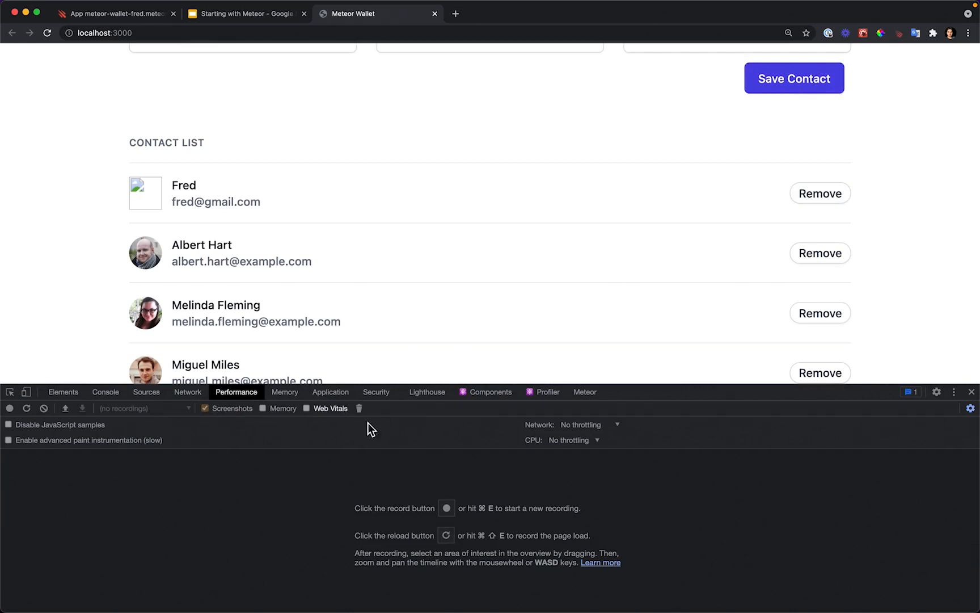
left_click(572, 439)
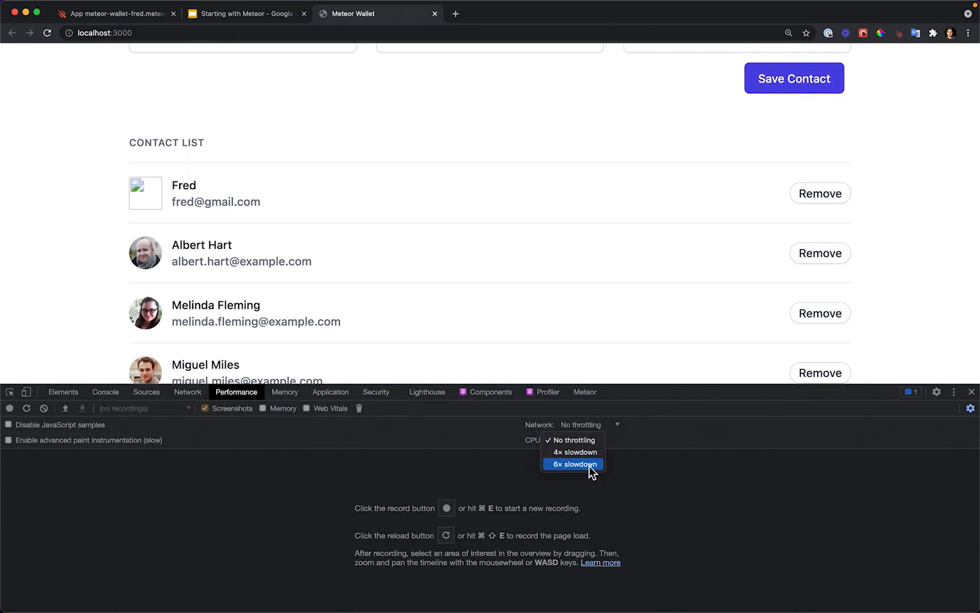
left_click(572, 464)
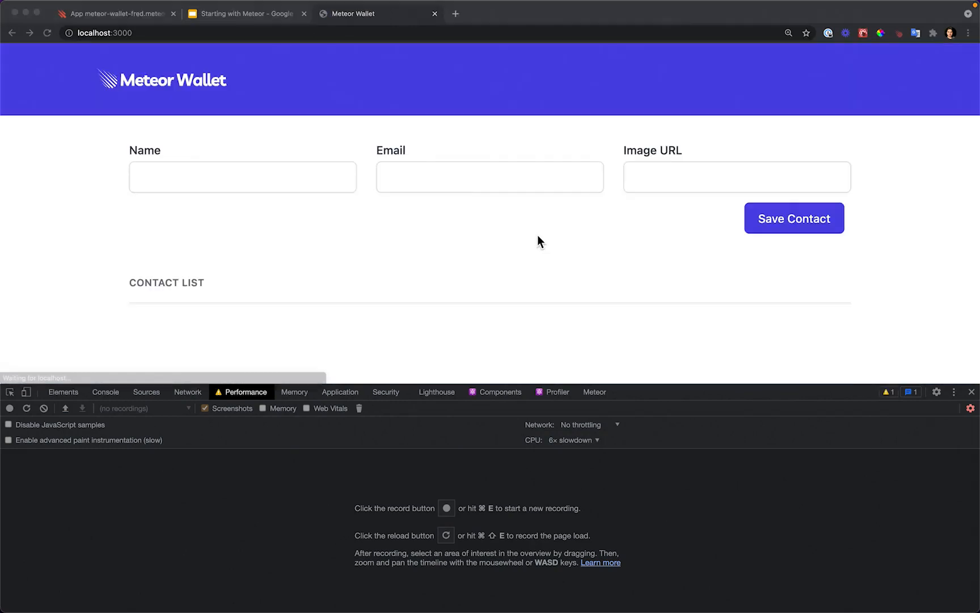
scroll("down", 3)
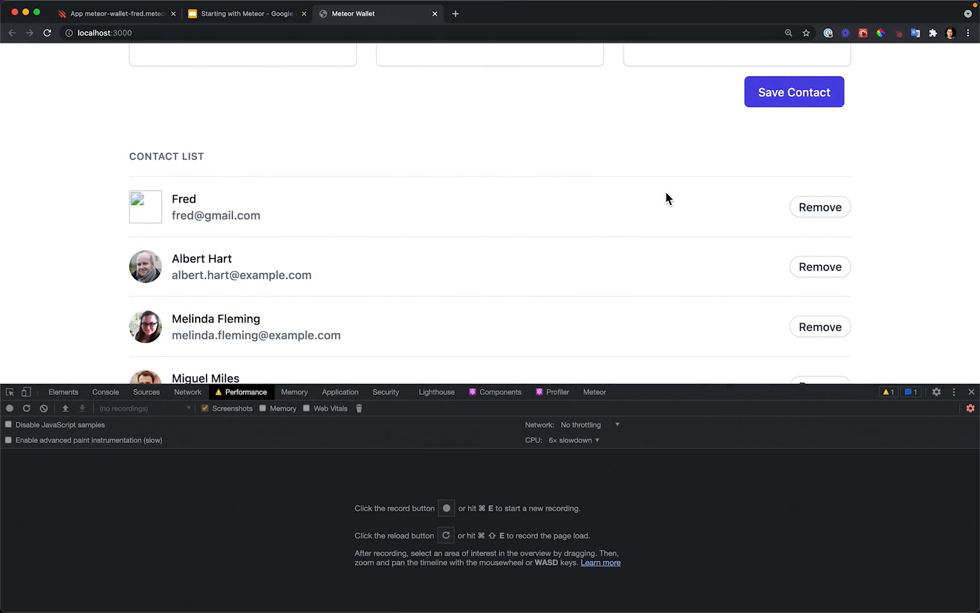
mouse_move(756, 226)
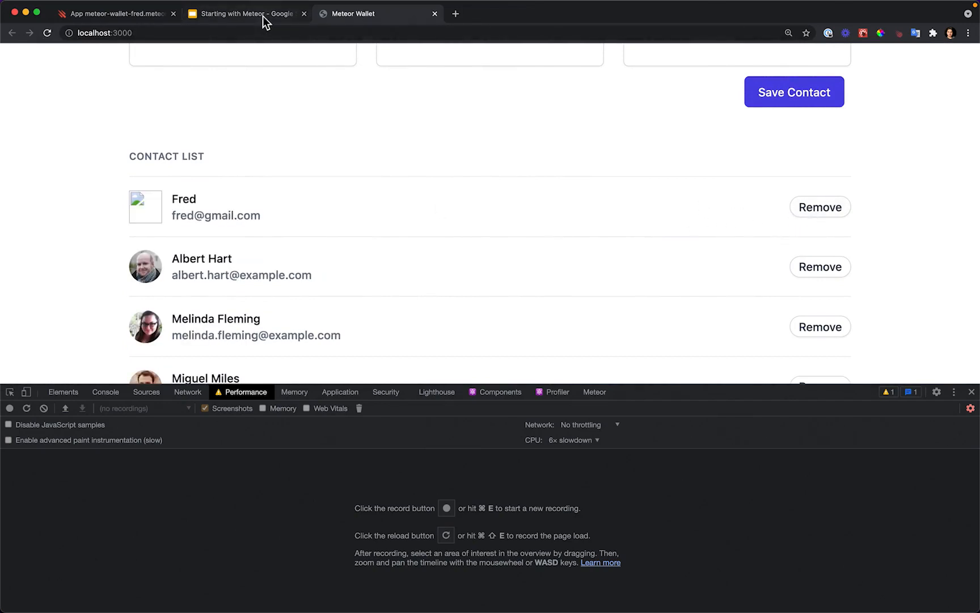
left_click(246, 13)
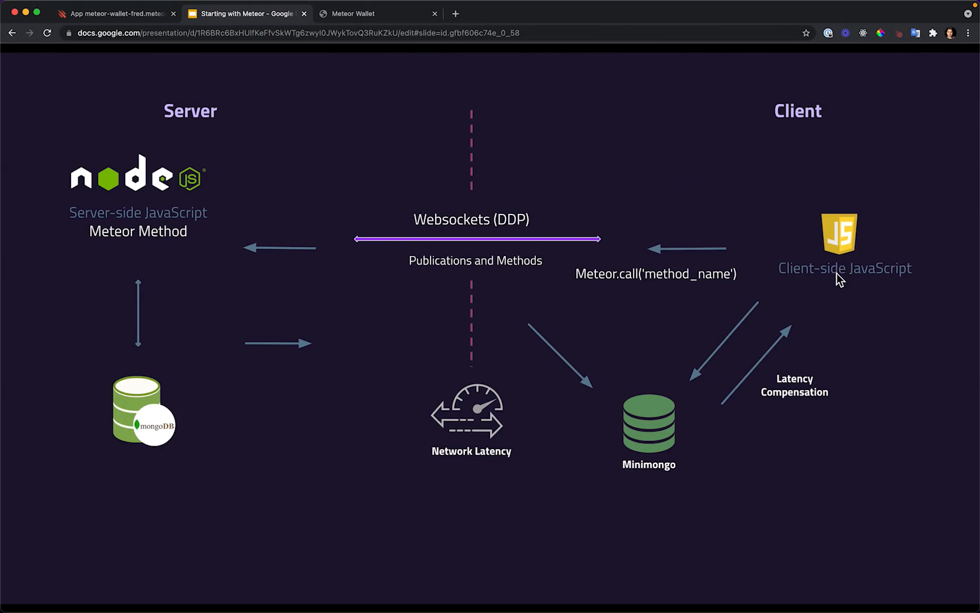
mouse_move(666, 400)
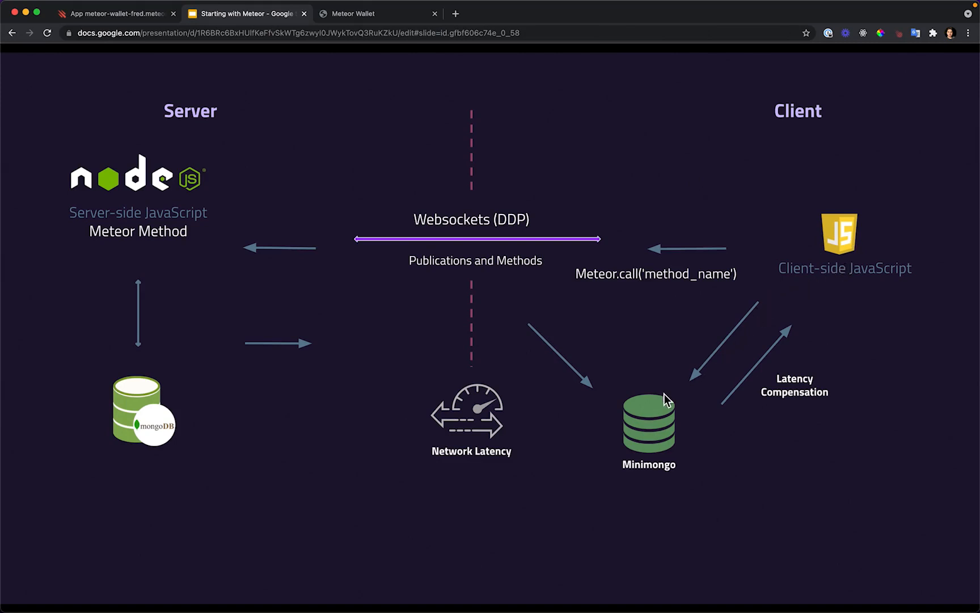
mouse_move(786, 356)
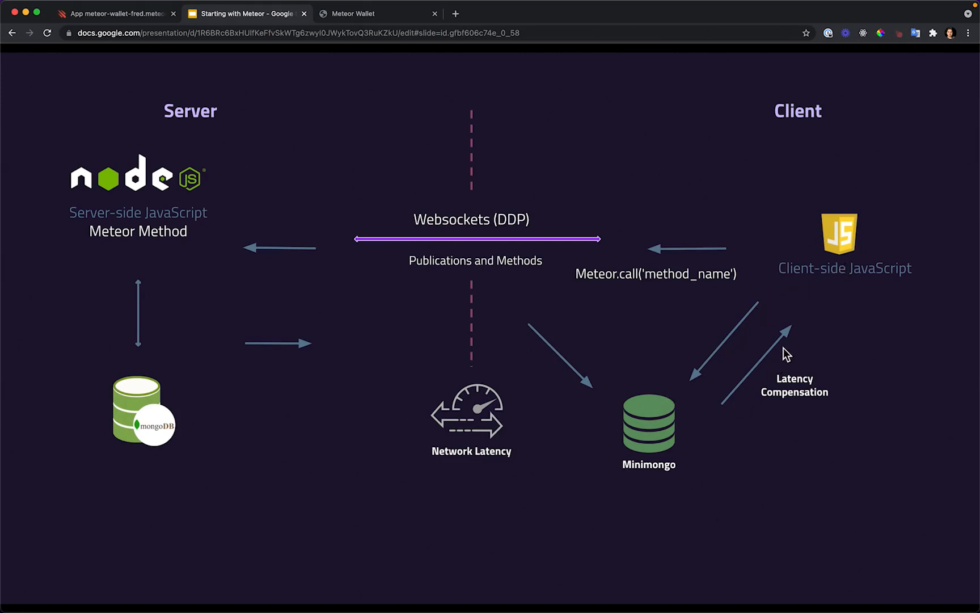
mouse_move(819, 289)
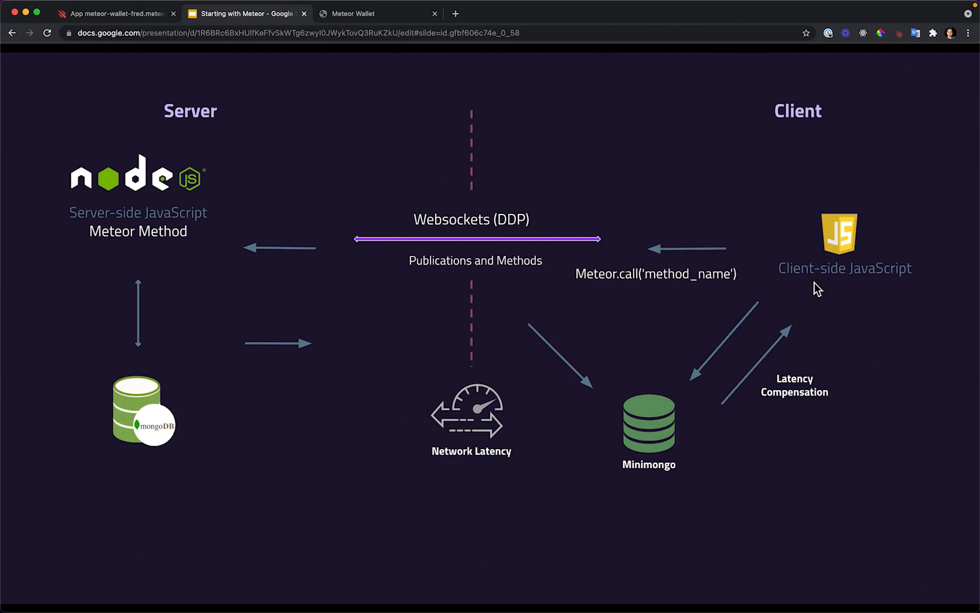
mouse_move(838, 265)
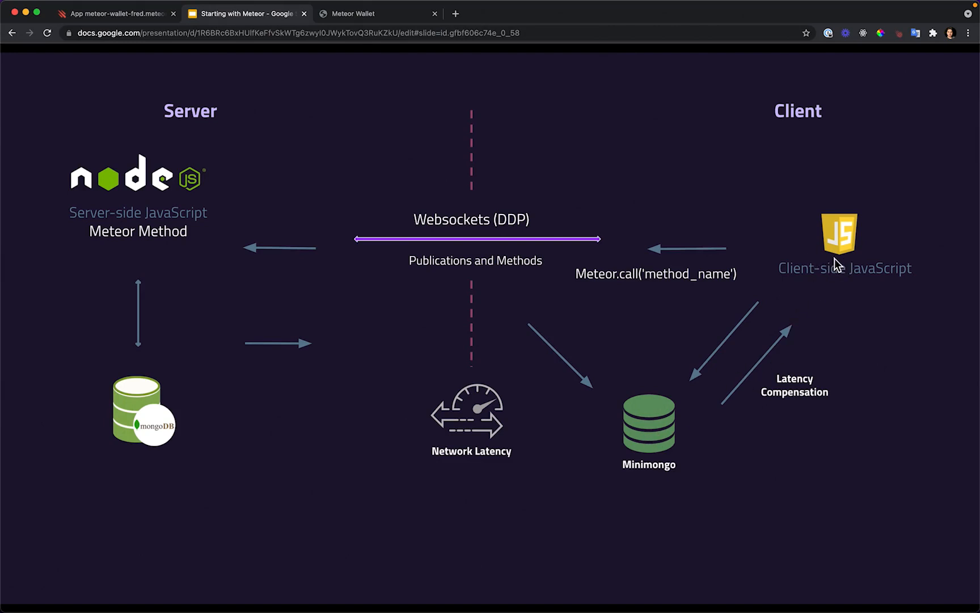
mouse_move(645, 258)
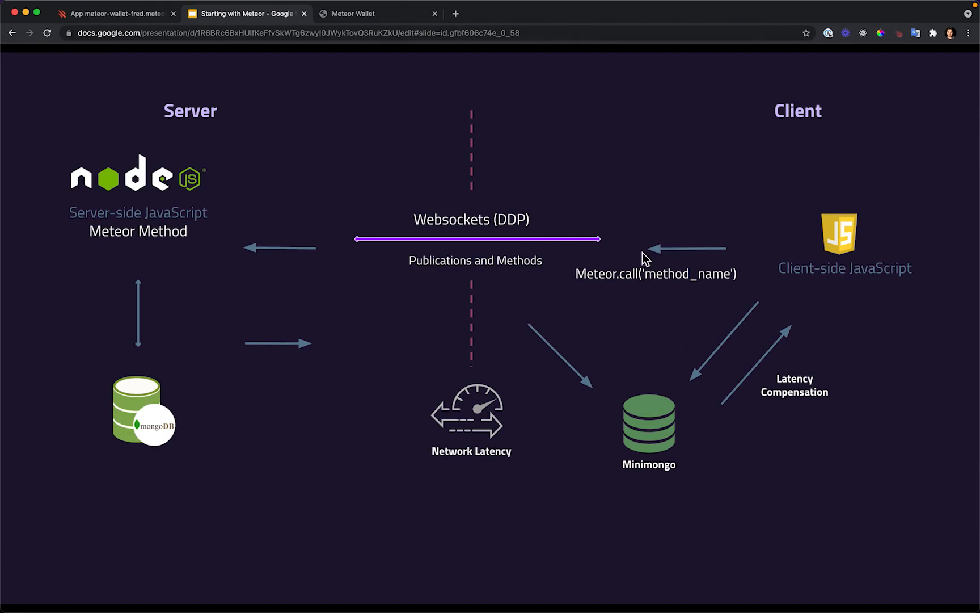
mouse_move(161, 301)
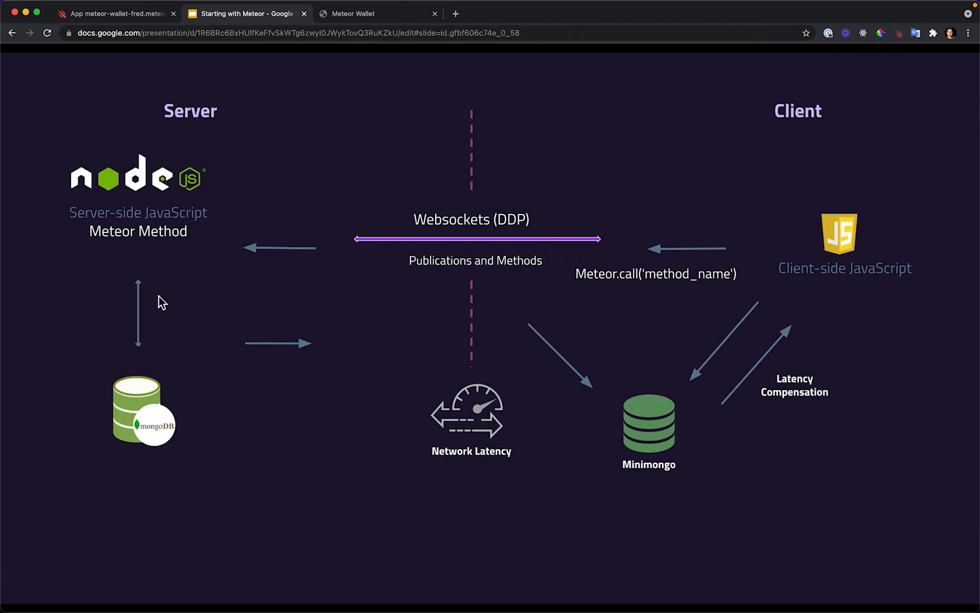
mouse_move(633, 435)
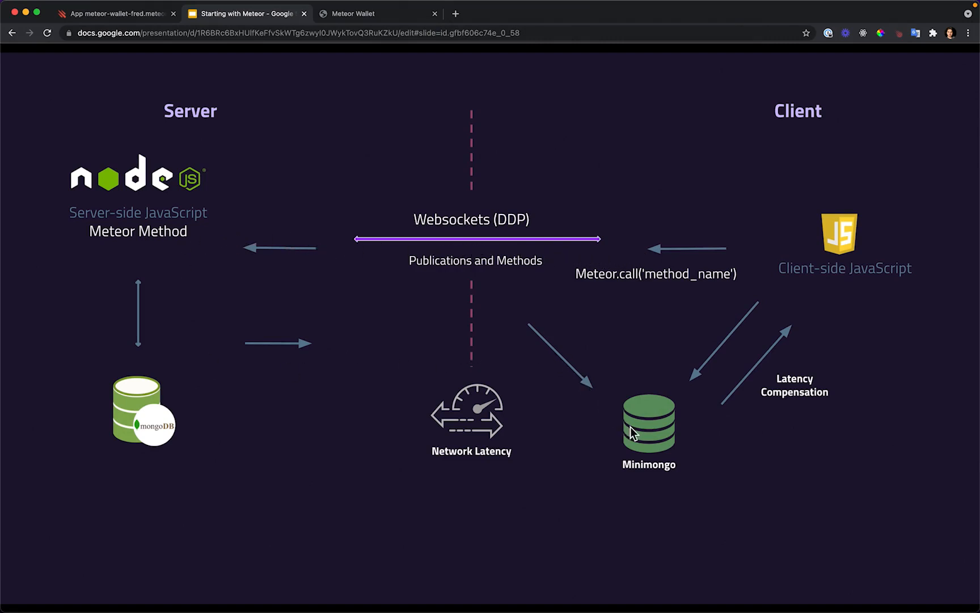
mouse_move(881, 261)
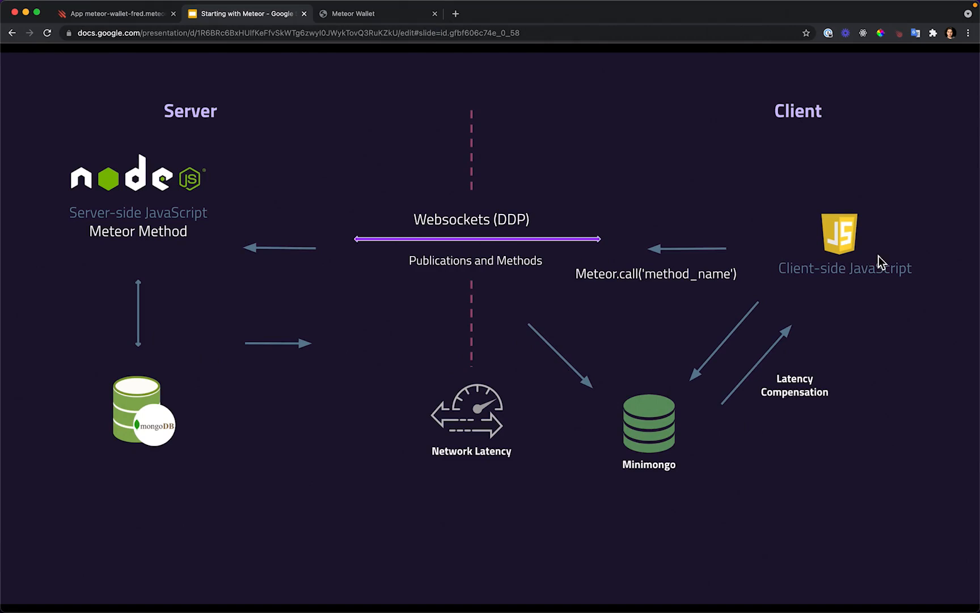
Return from the architecture slide to the Meteor Wallet app.
left_click(353, 14)
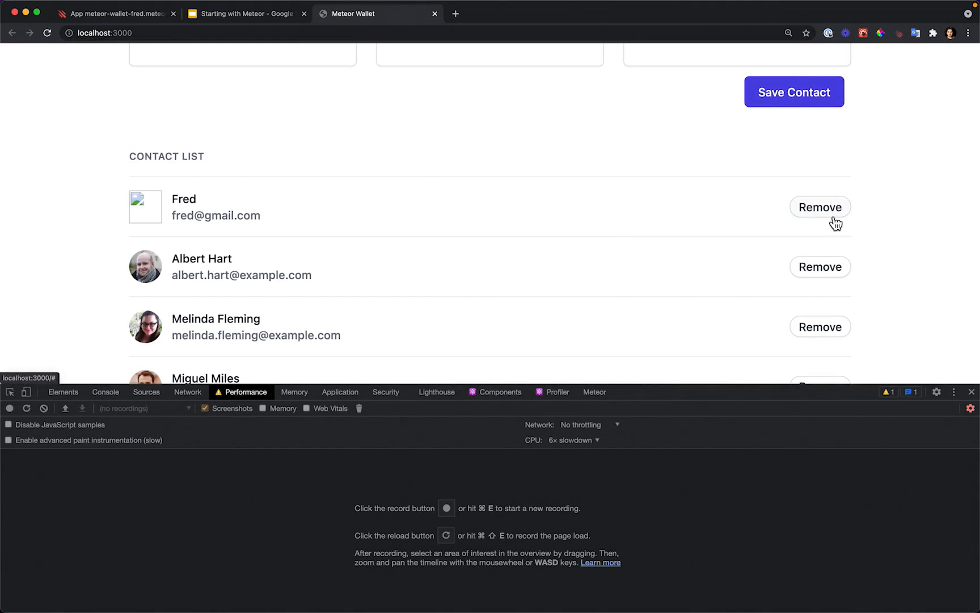
mouse_move(637, 216)
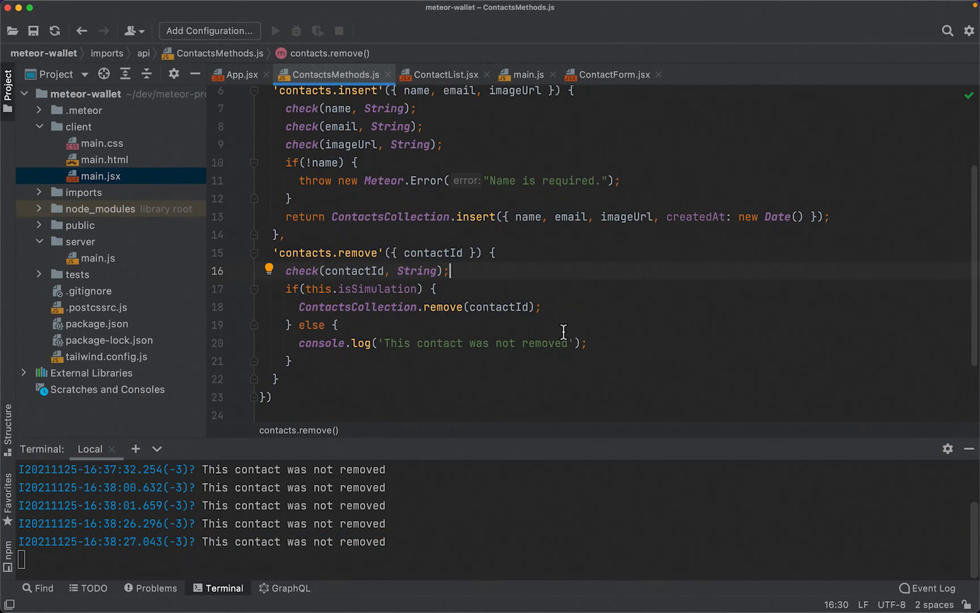
mouse_move(543, 334)
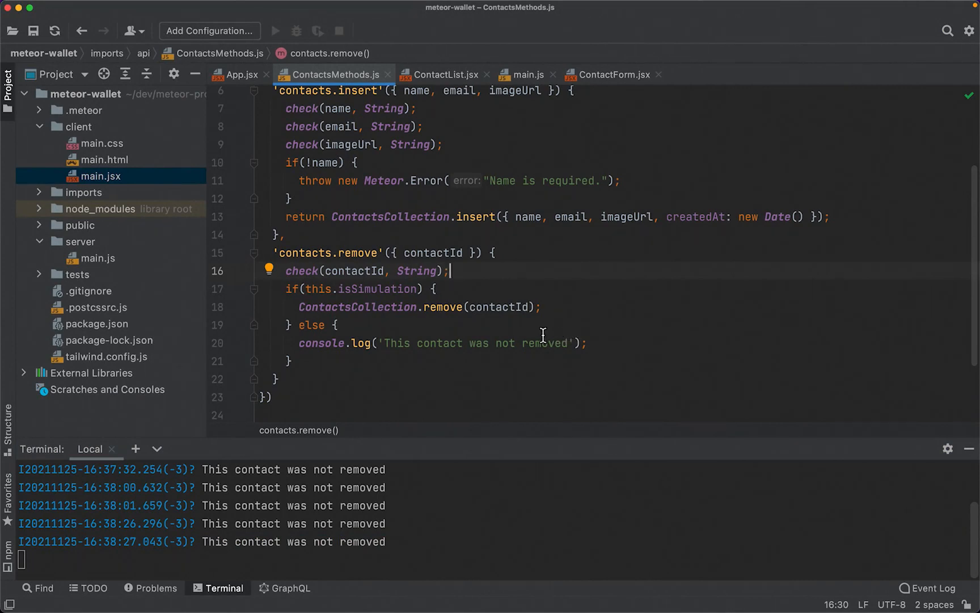
mouse_move(544, 329)
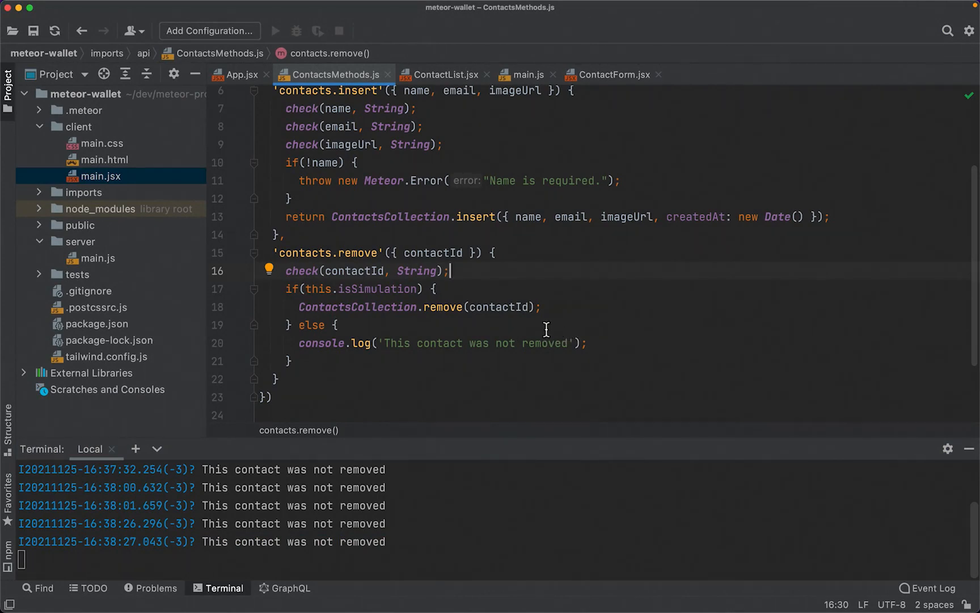
mouse_move(603, 329)
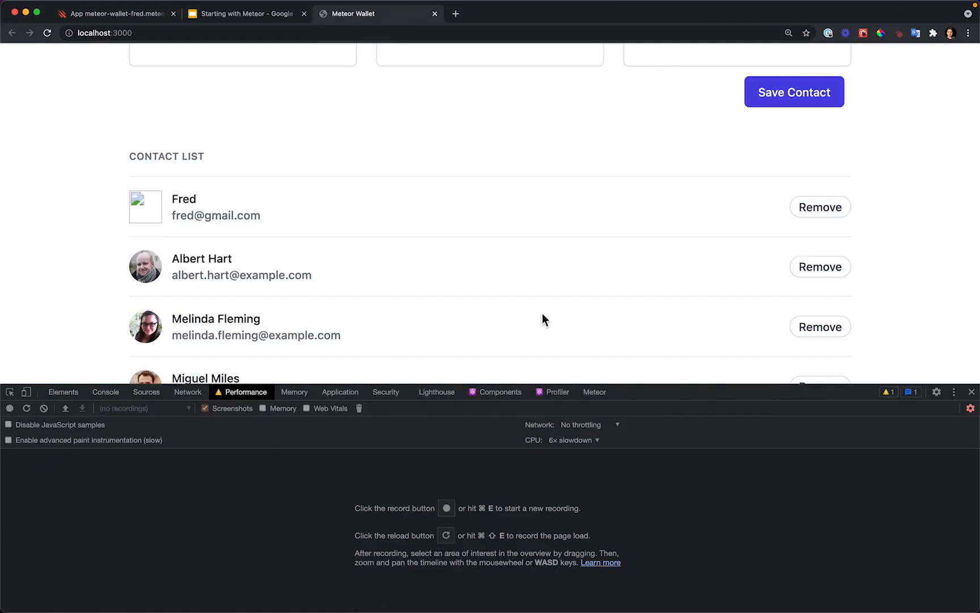
mouse_move(336, 221)
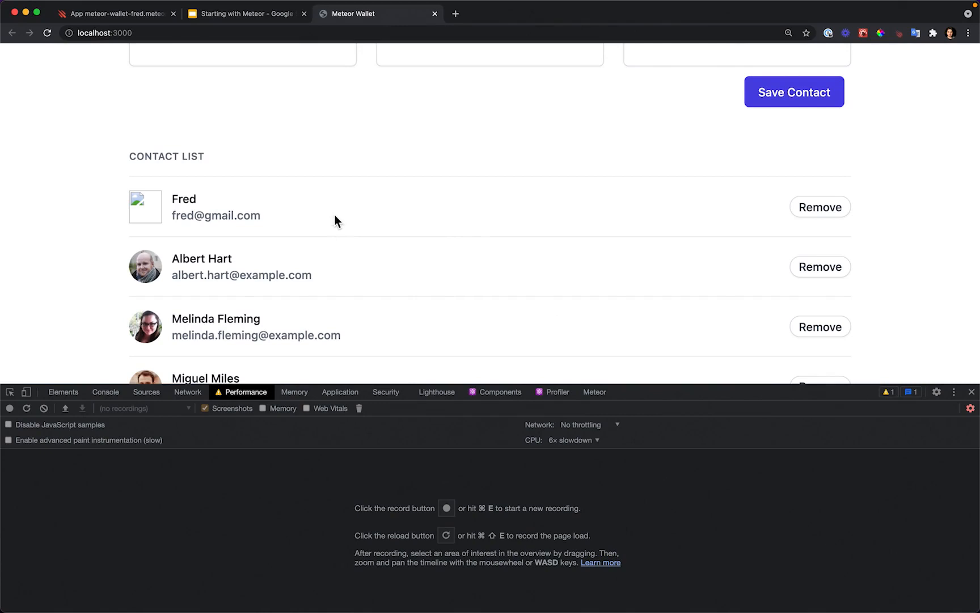
mouse_move(279, 143)
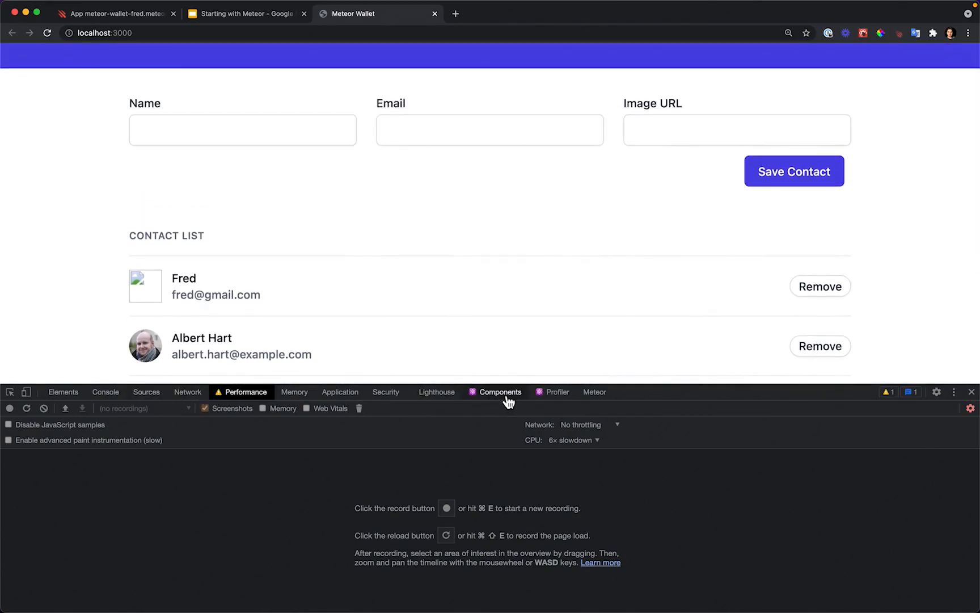
View the six contacts documents in Minimongo, glance at the slides, and return to Meteor Wallet.
left_click(593, 392)
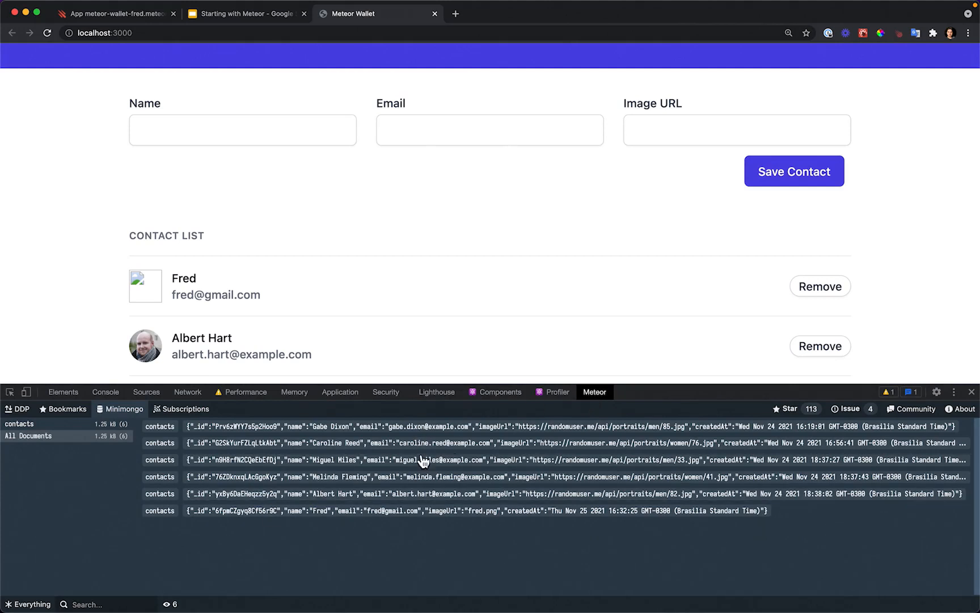
mouse_move(555, 453)
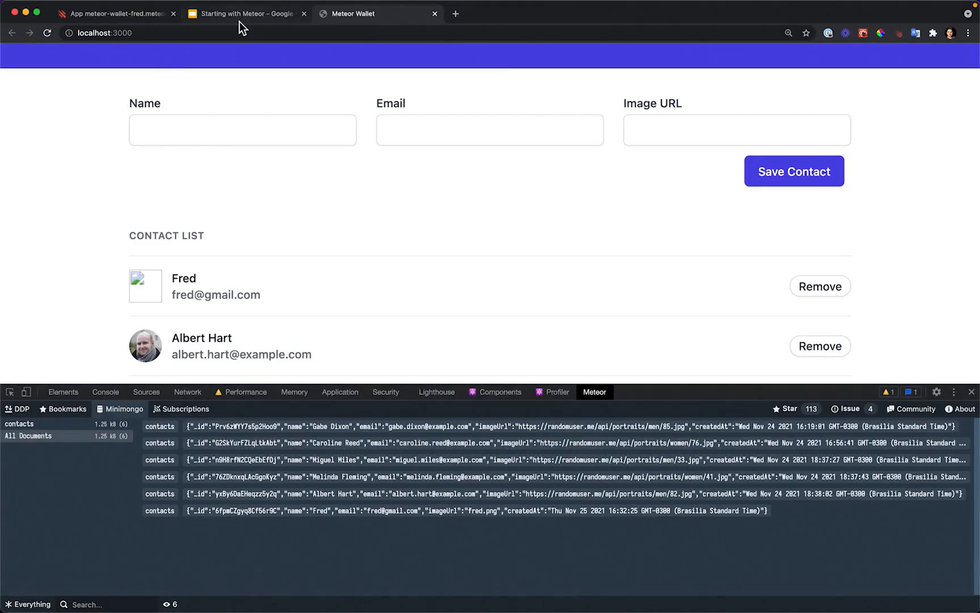
left_click(247, 13)
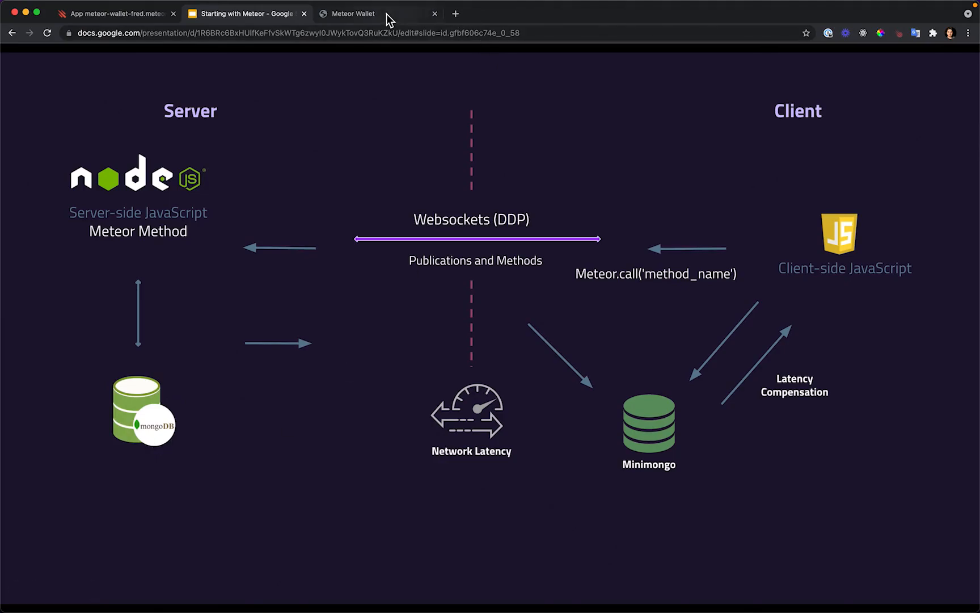
left_click(354, 13)
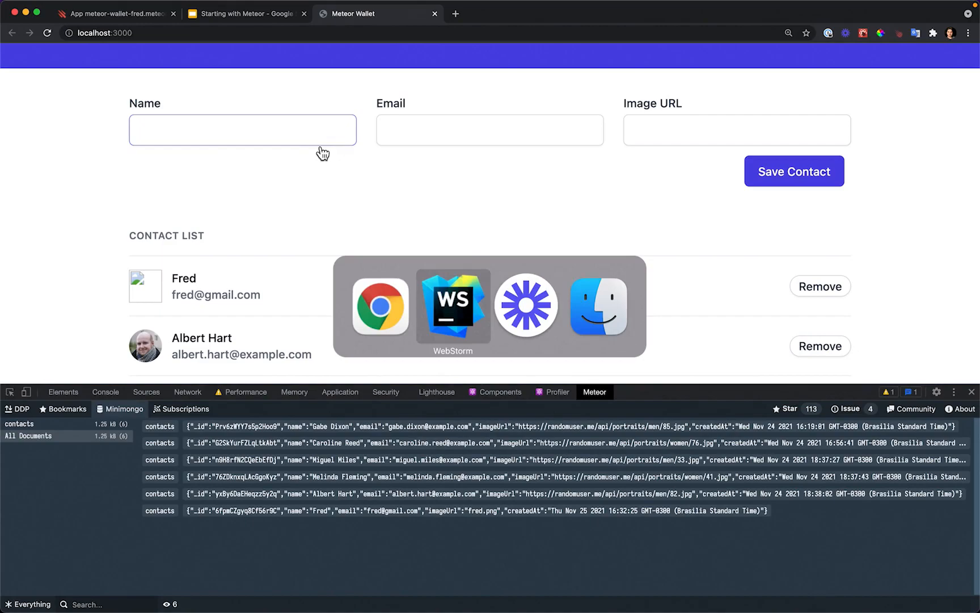
Restore contacts.remove in WebStorm to plain removal without the simulation check.
left_click(453, 305)
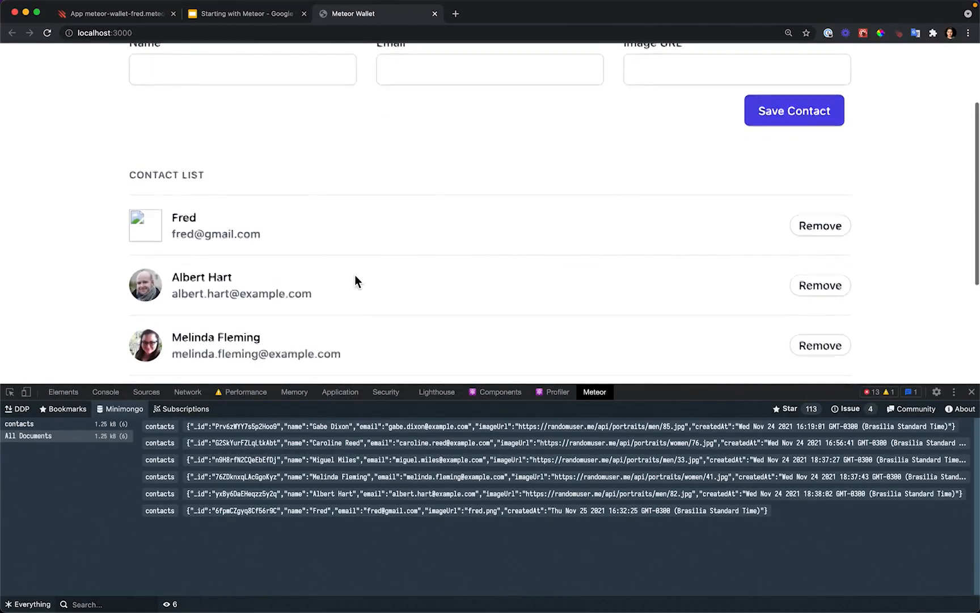
left_click(821, 225)
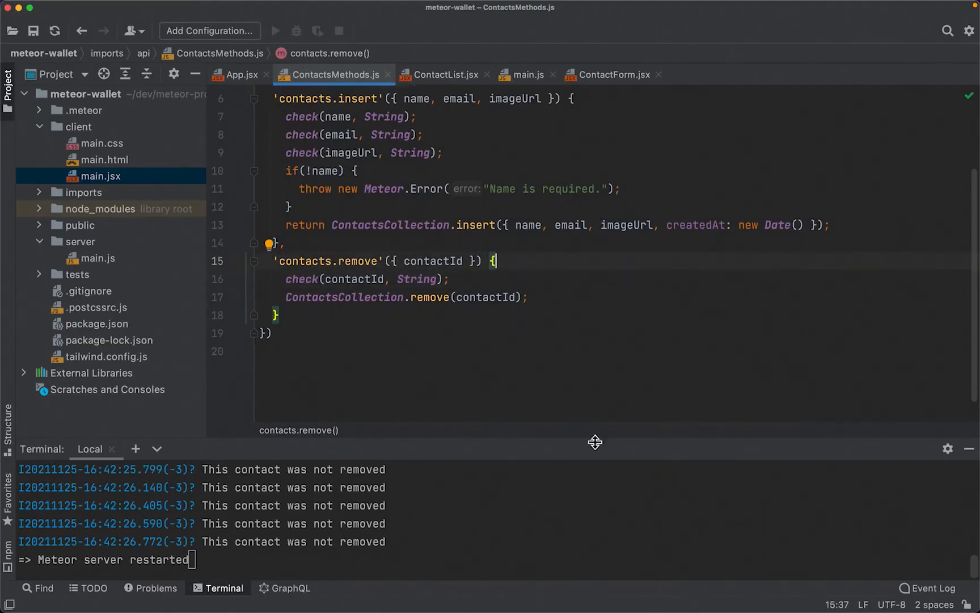
Stop the Meteor server and commit as "Implemented meteor methods with Opmistic UI".
key("ctrl+c")
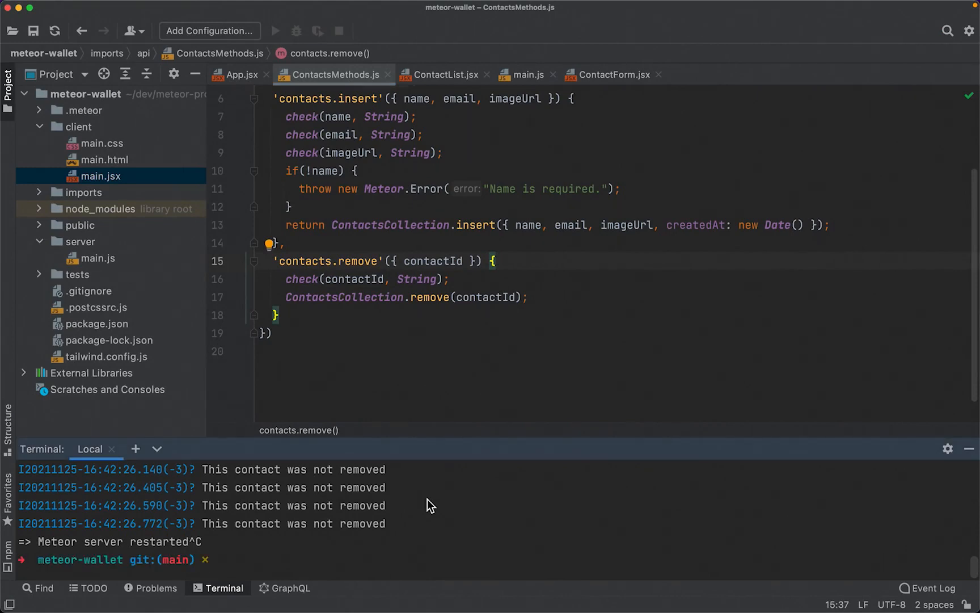
type("git add .")
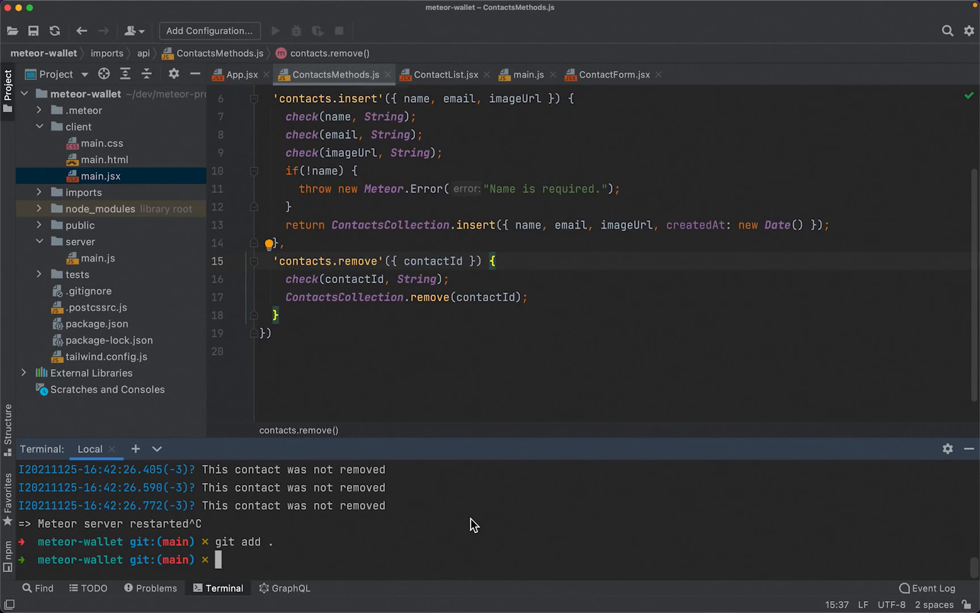
type("git c")
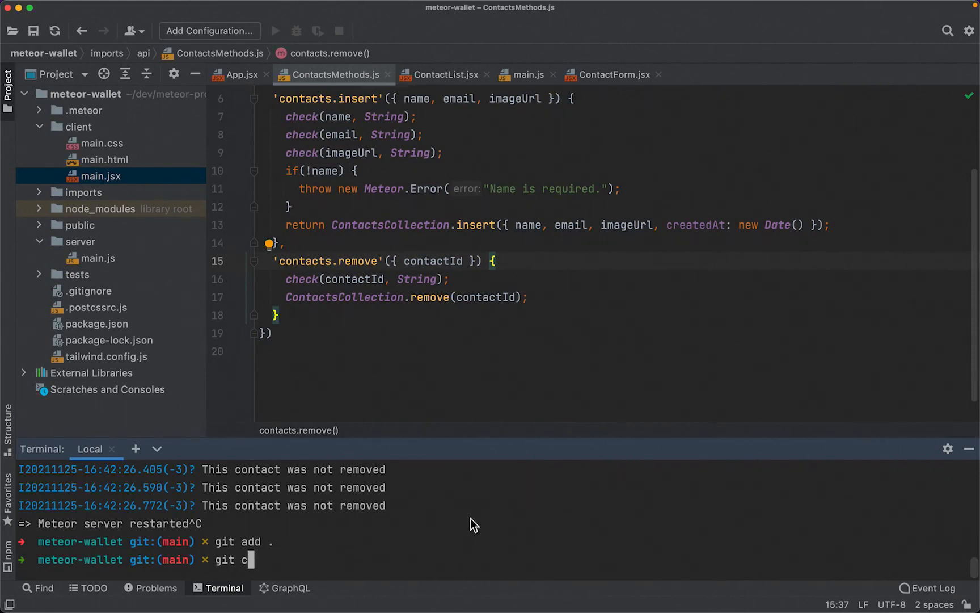
type("ommit")
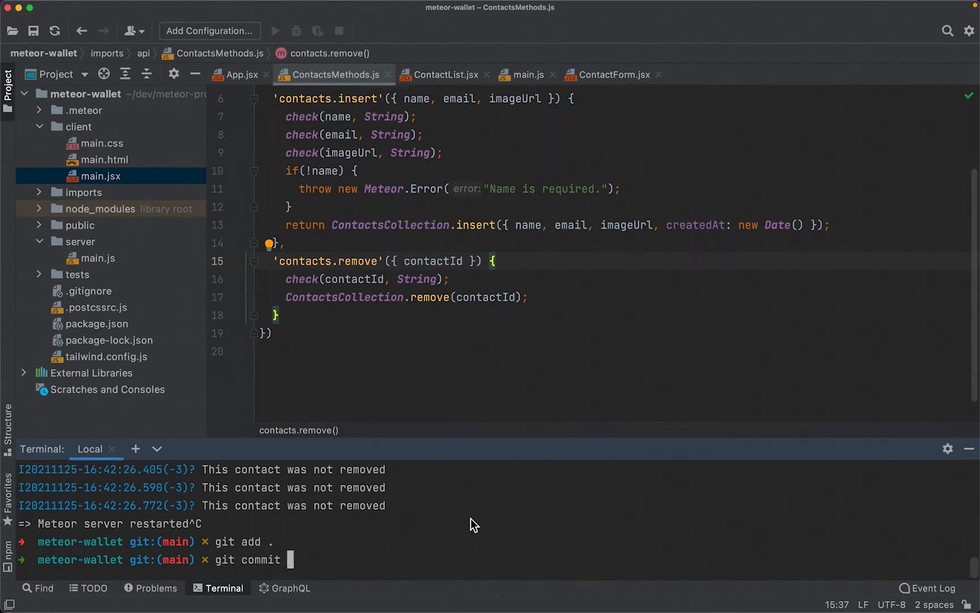
type("-m")
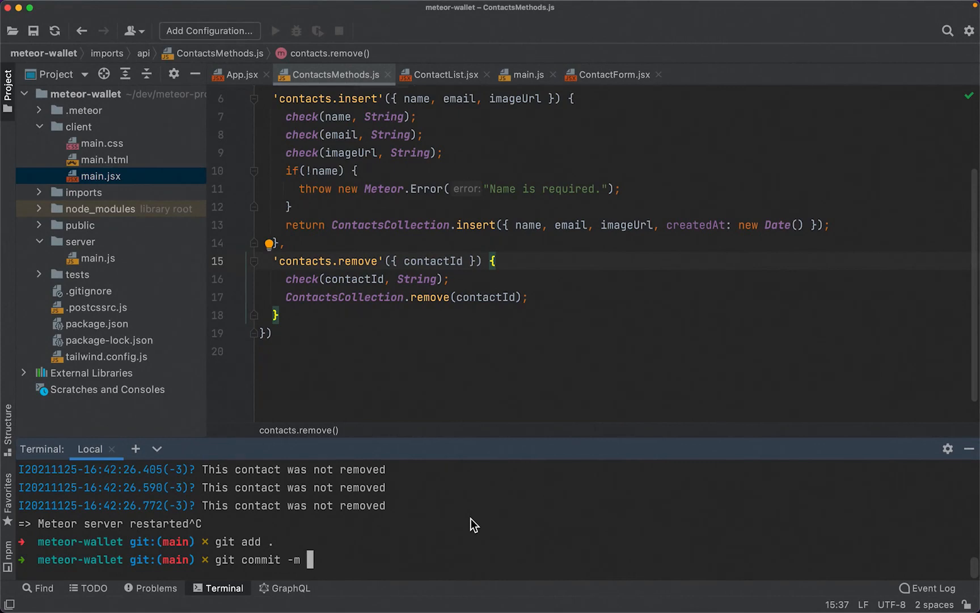
type("\"I")
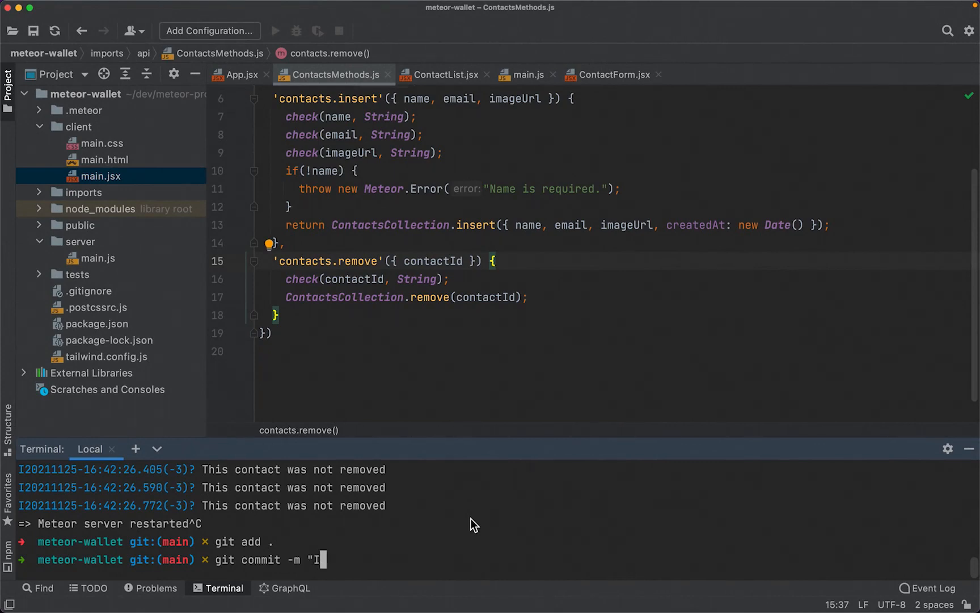
type("mplemented")
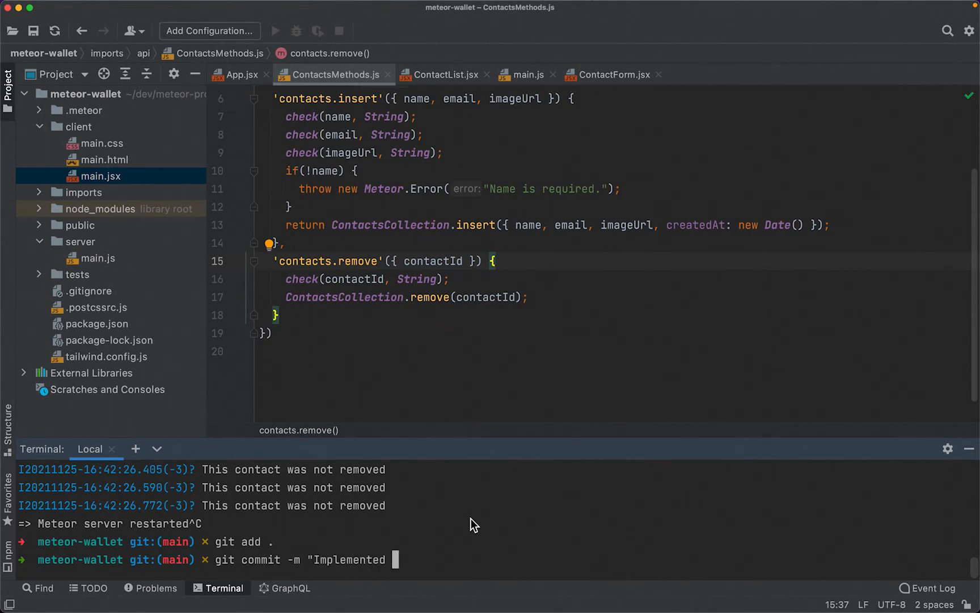
type("meteor methods with")
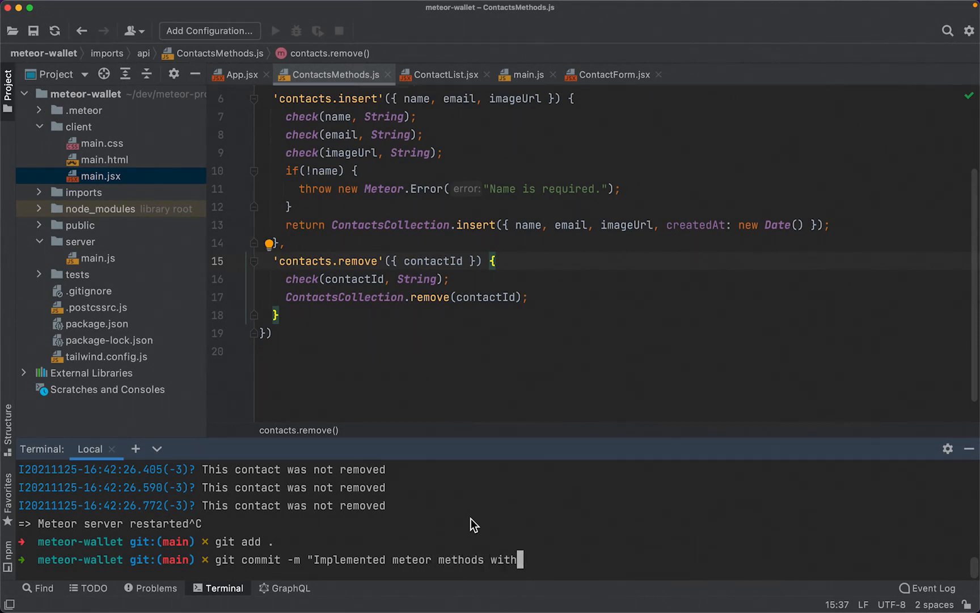
type("Opmistic UI")
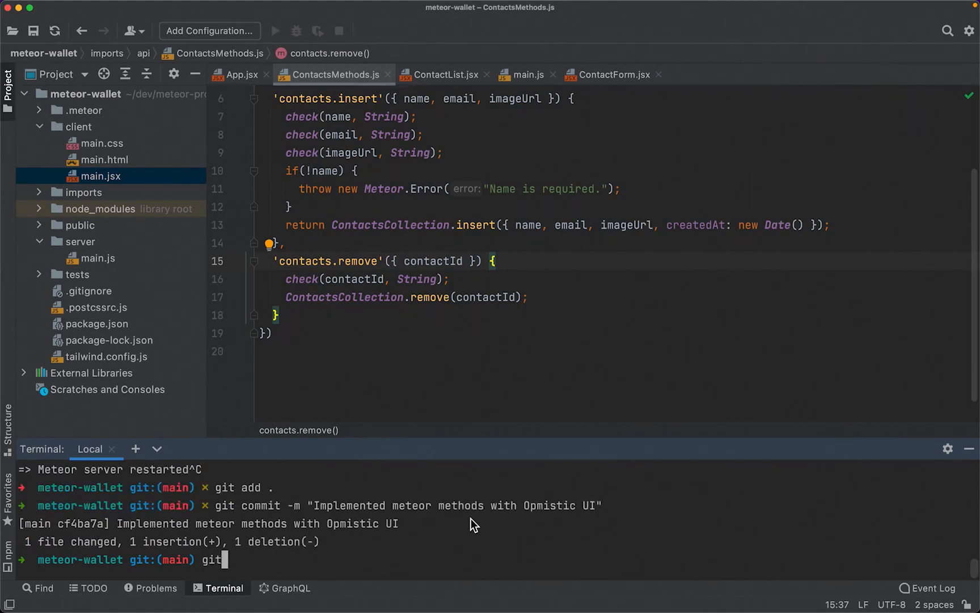
Push the commit to GitHub's main branch and switch to Chrome.
type("push")
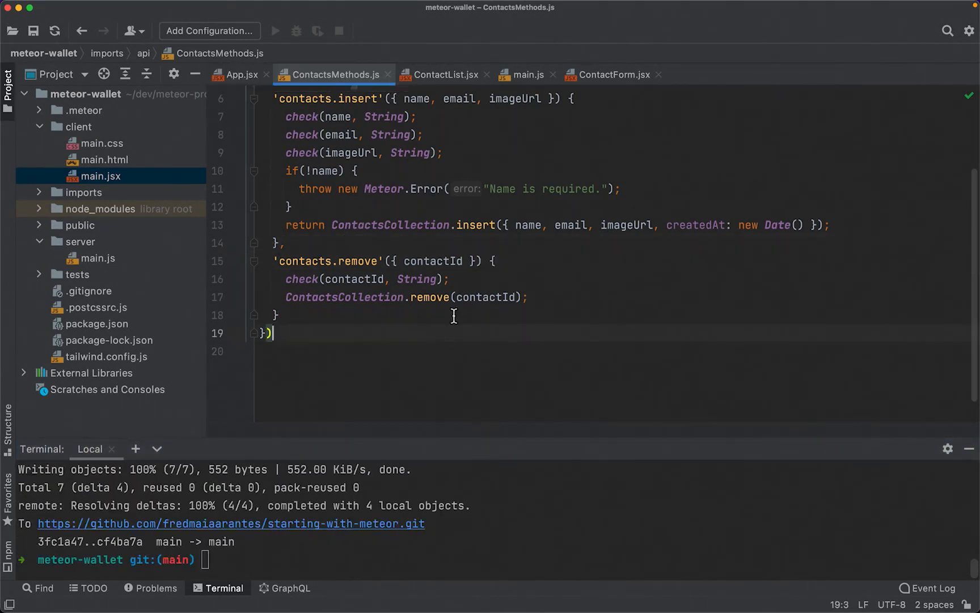
key("cmd+tab")
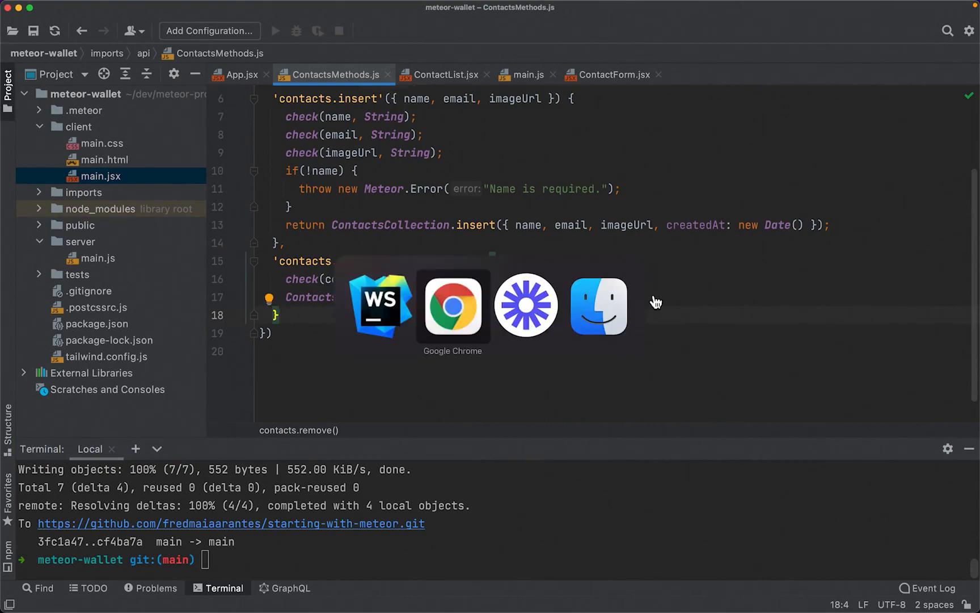